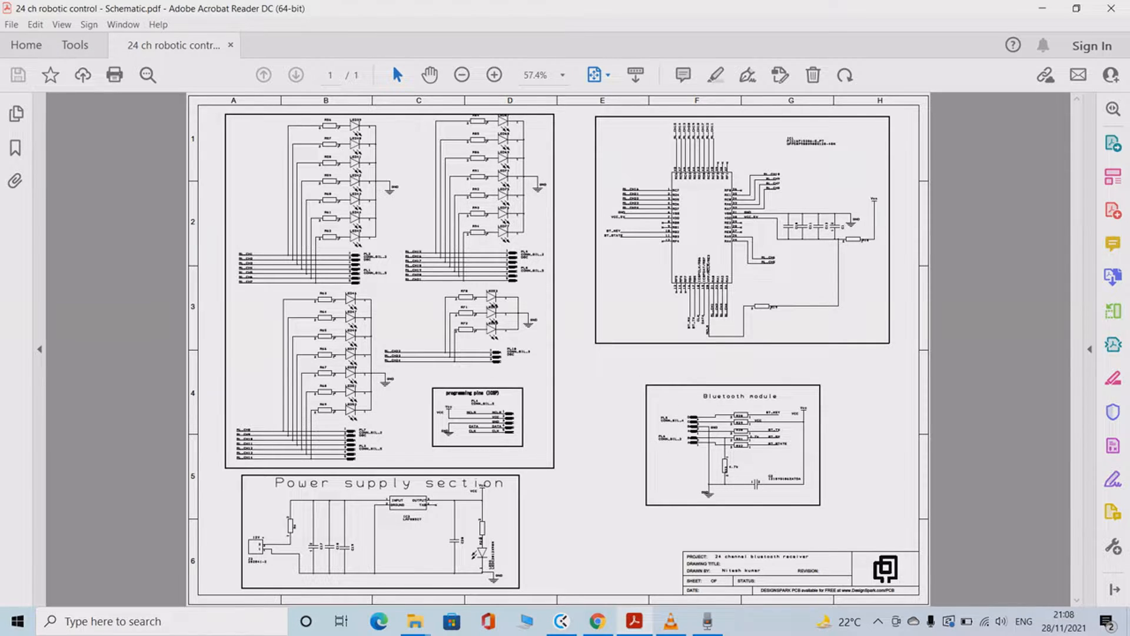
# Zoom the schematic in, back out to the whole page, then in again to 79%
pyautogui.click(492, 74)
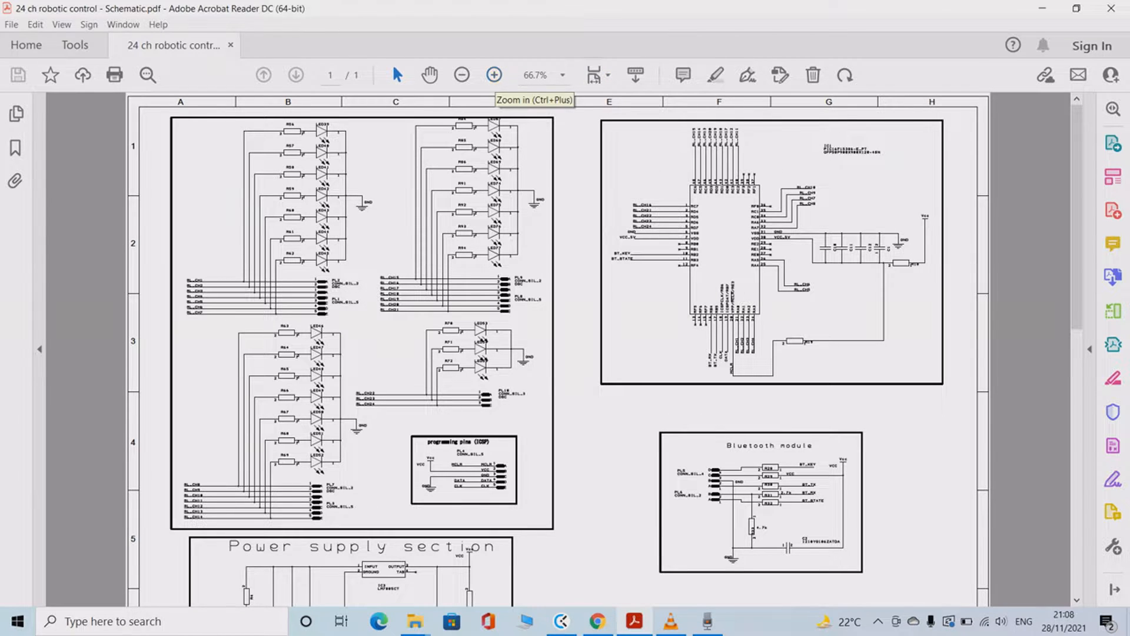
pyautogui.click(460, 75)
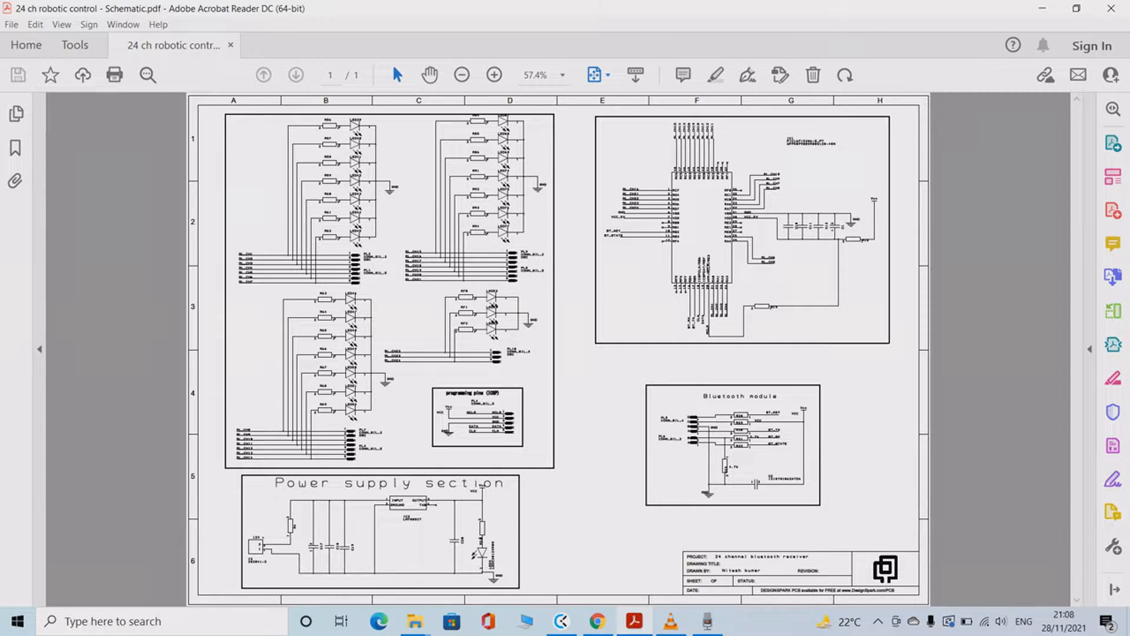
pyautogui.click(492, 74)
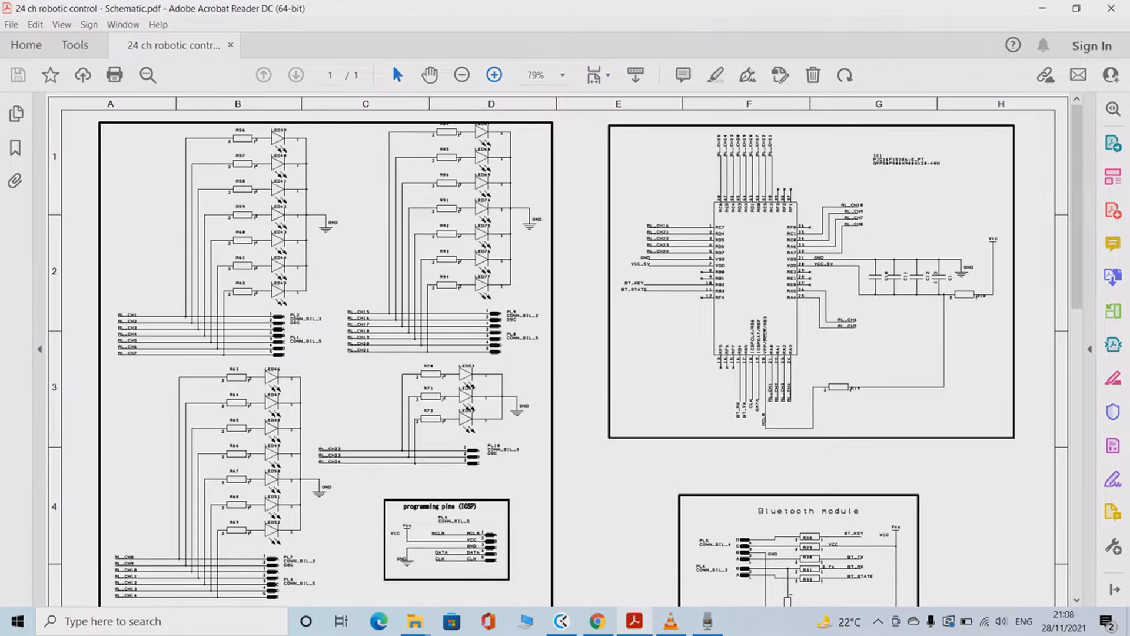
pyautogui.click(492, 74)
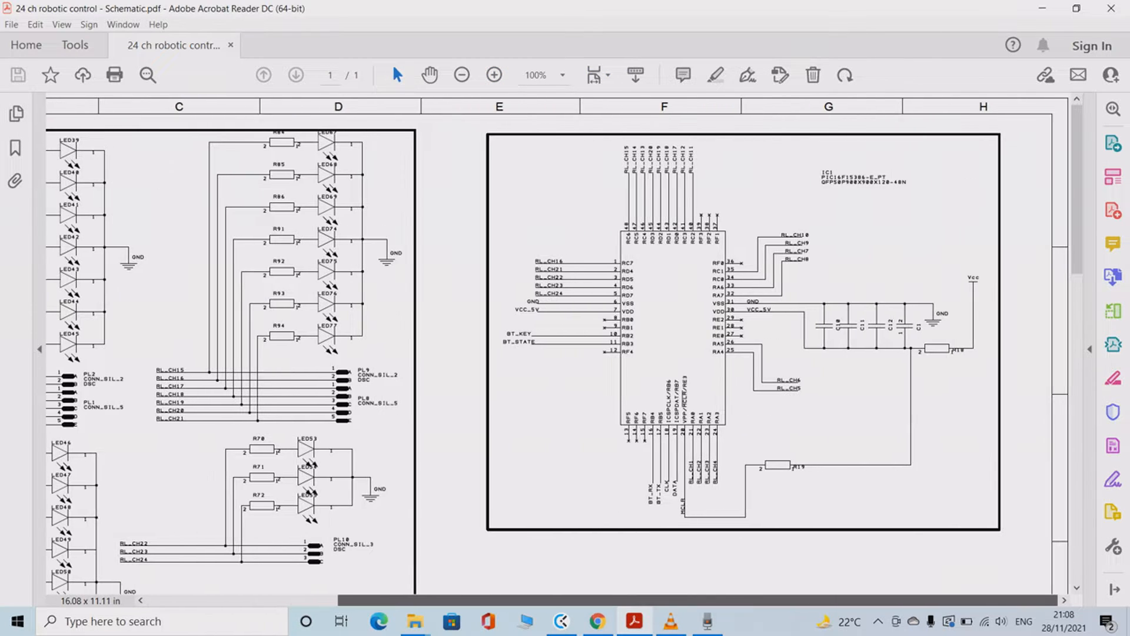
pyautogui.click(493, 74)
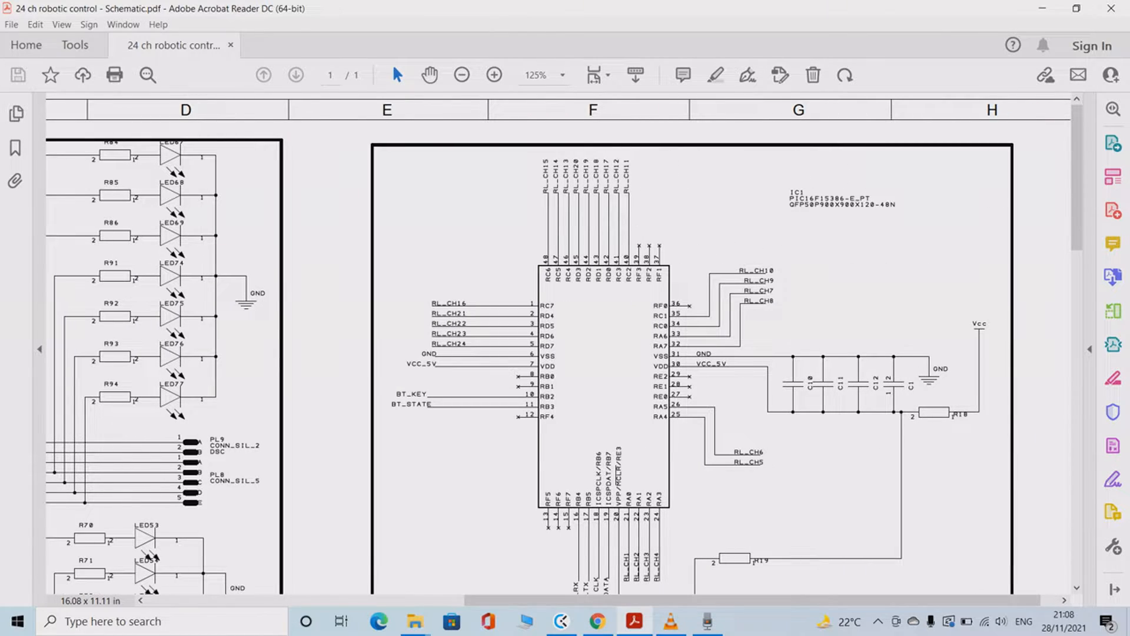
pyautogui.scroll(-3)
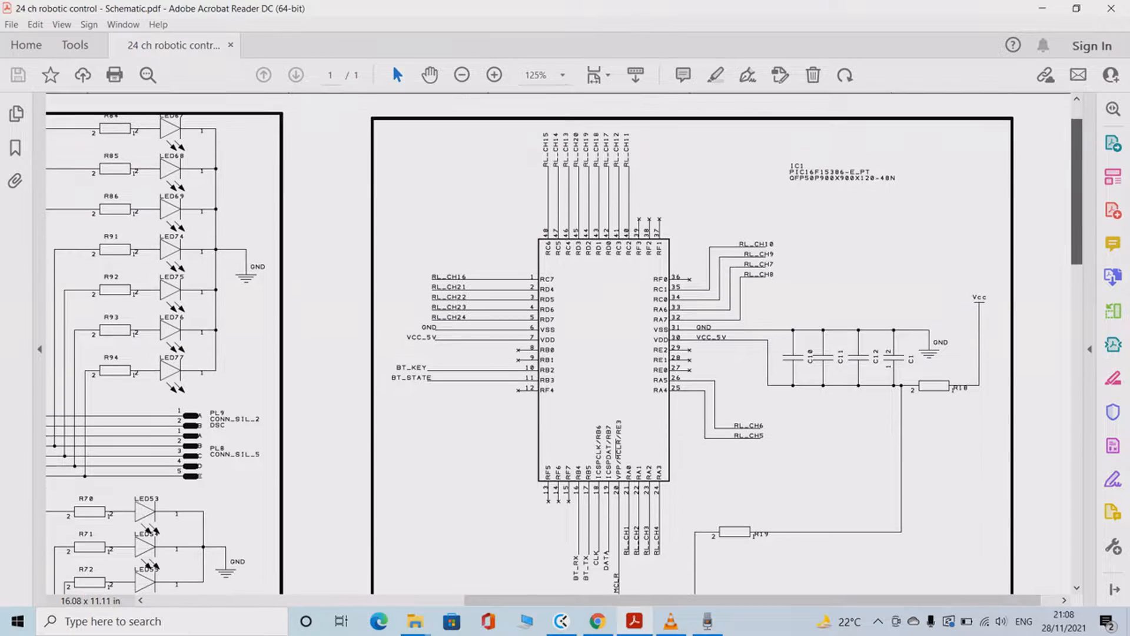
pyautogui.click(460, 76)
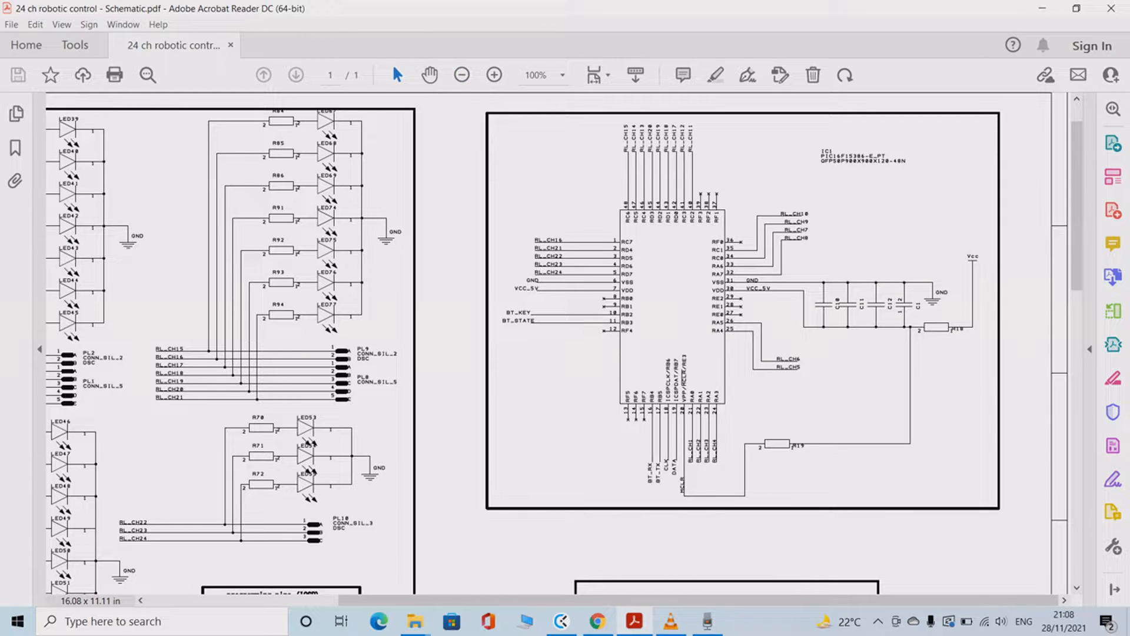
pyautogui.click(460, 74)
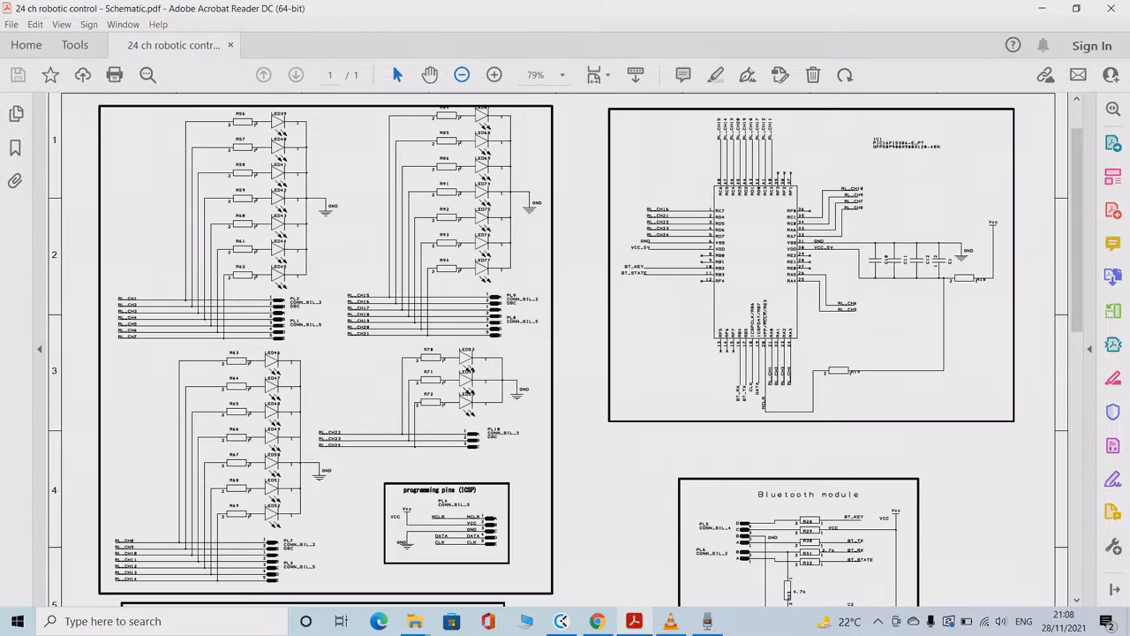
# Scroll to the lower sheet, magnify the Bluetooth module area, then zoom out to 66.7%
pyautogui.scroll(-3)
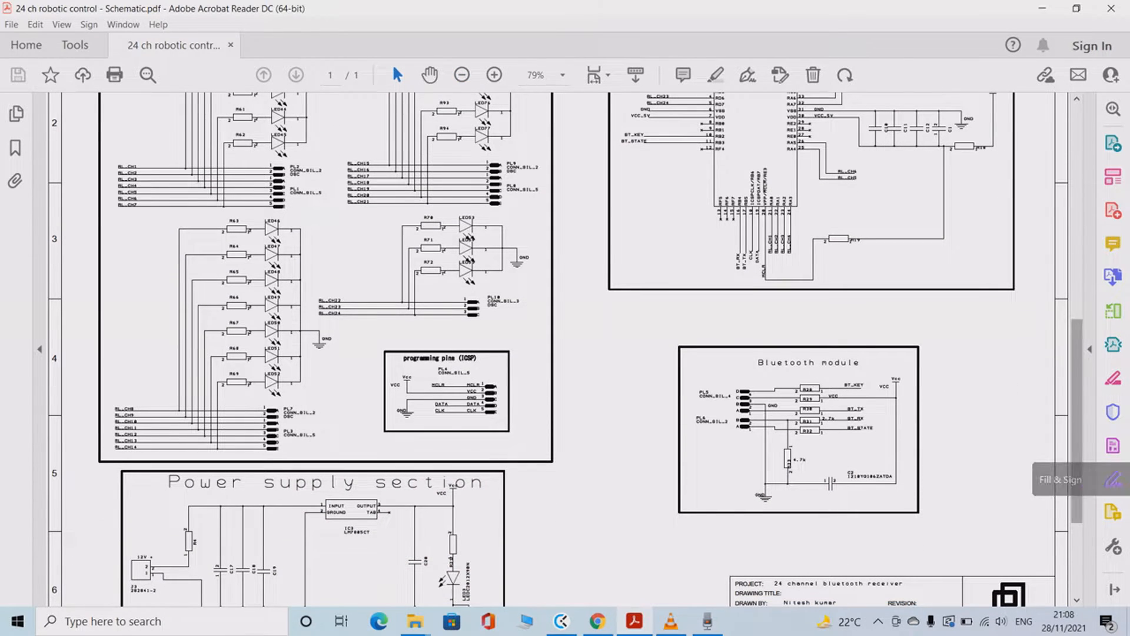
pyautogui.scroll(-3)
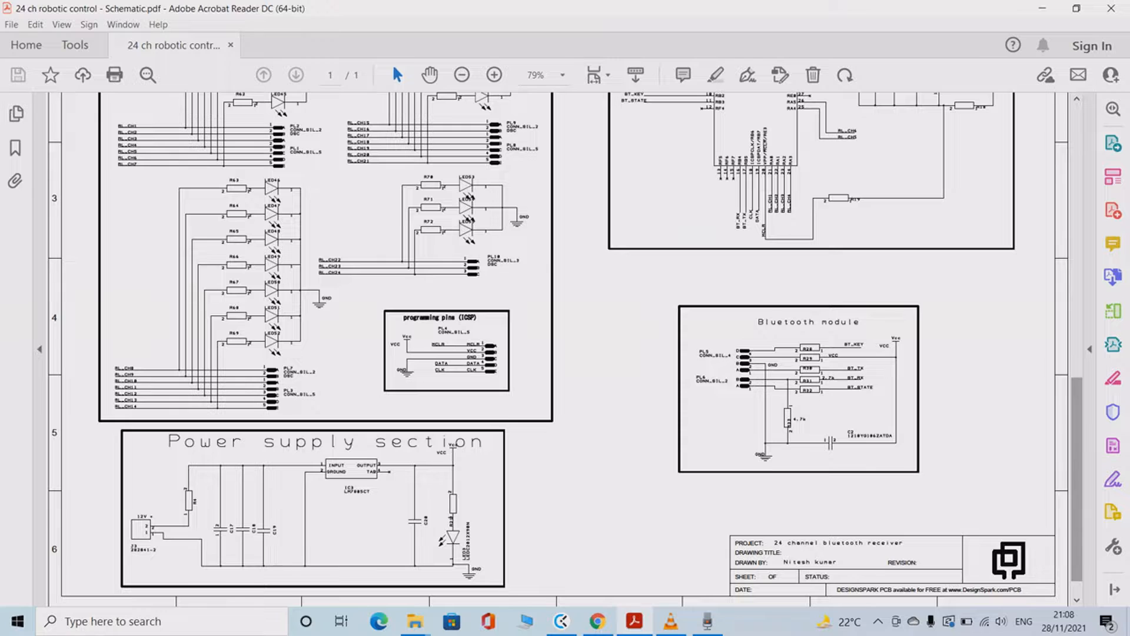
pyautogui.click(492, 74)
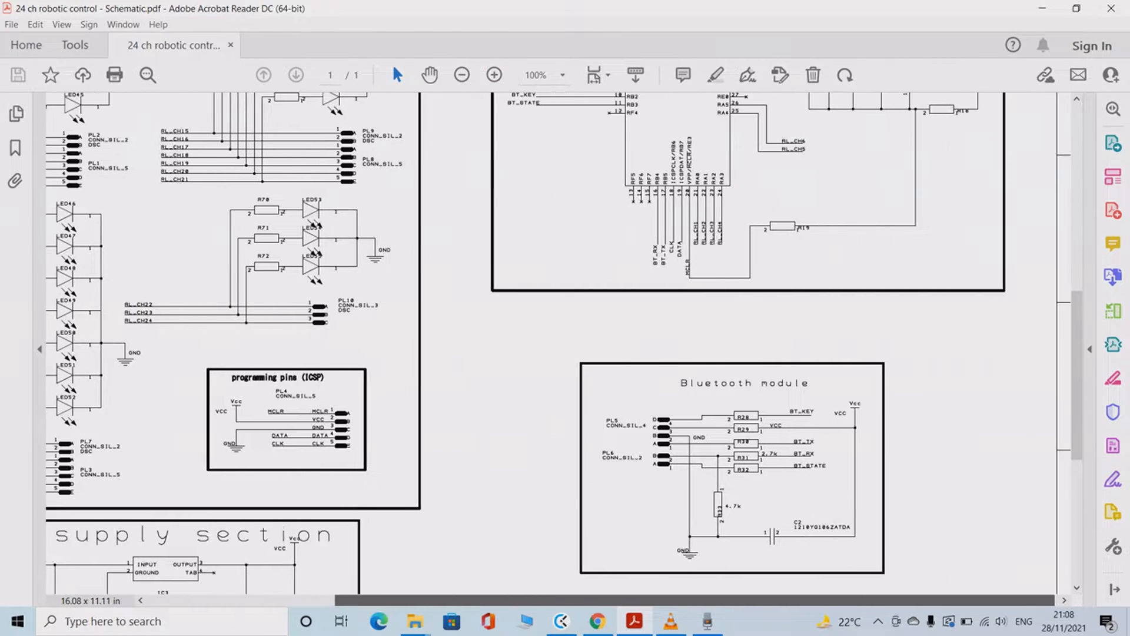
pyautogui.scroll(-3)
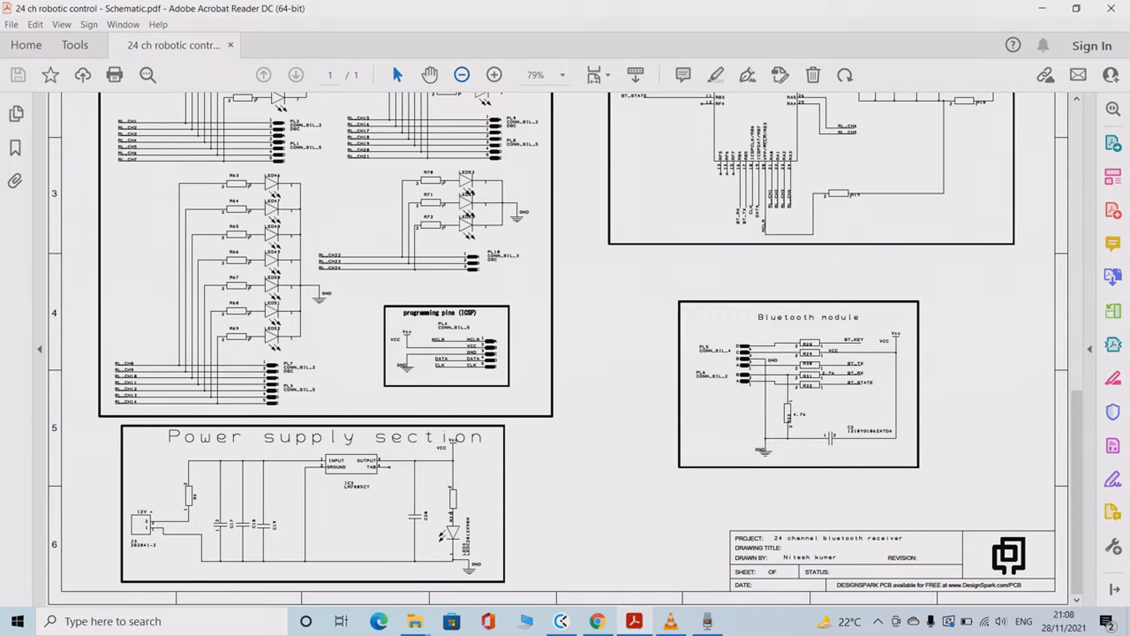
pyautogui.click(460, 74)
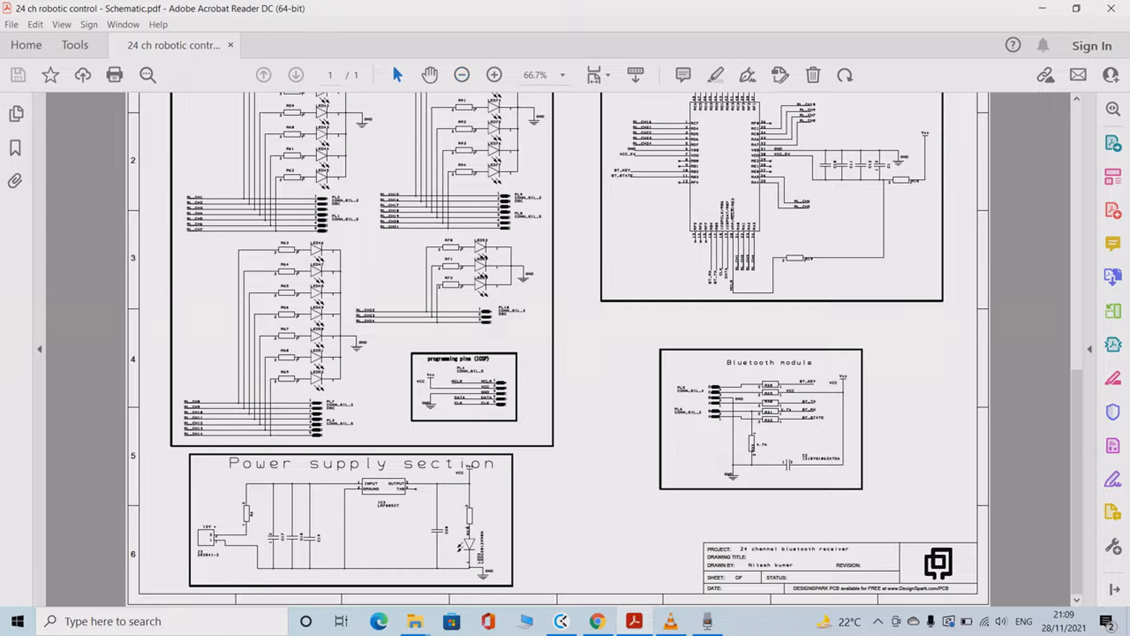
# Zoom to 79% then 100% and scroll to the ICSP programming pins area
pyautogui.click(492, 74)
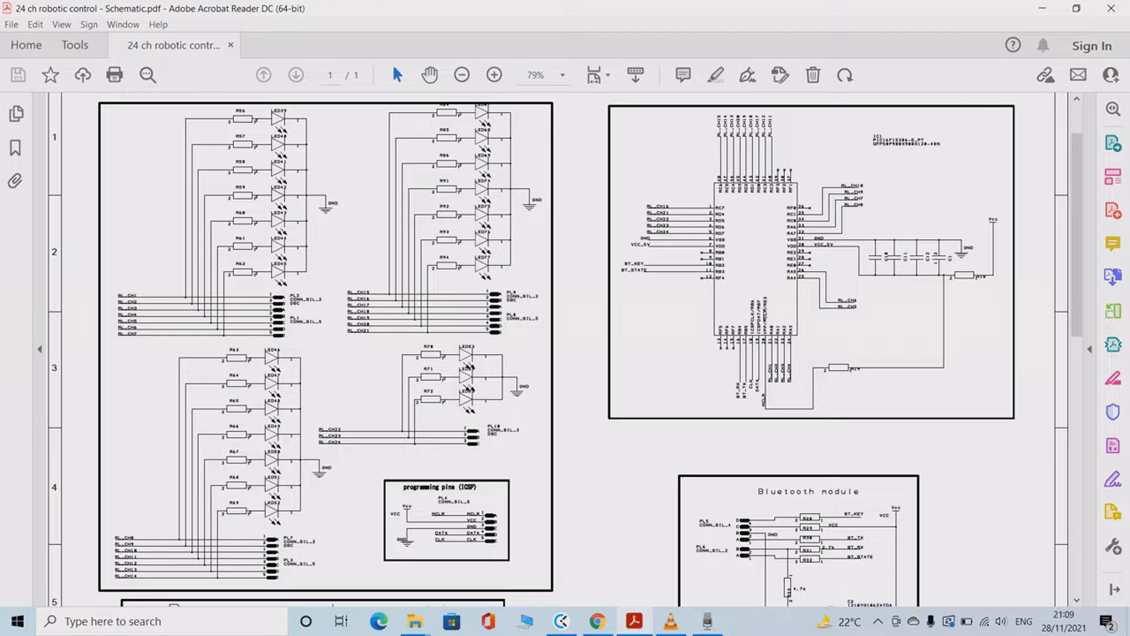
pyautogui.click(493, 74)
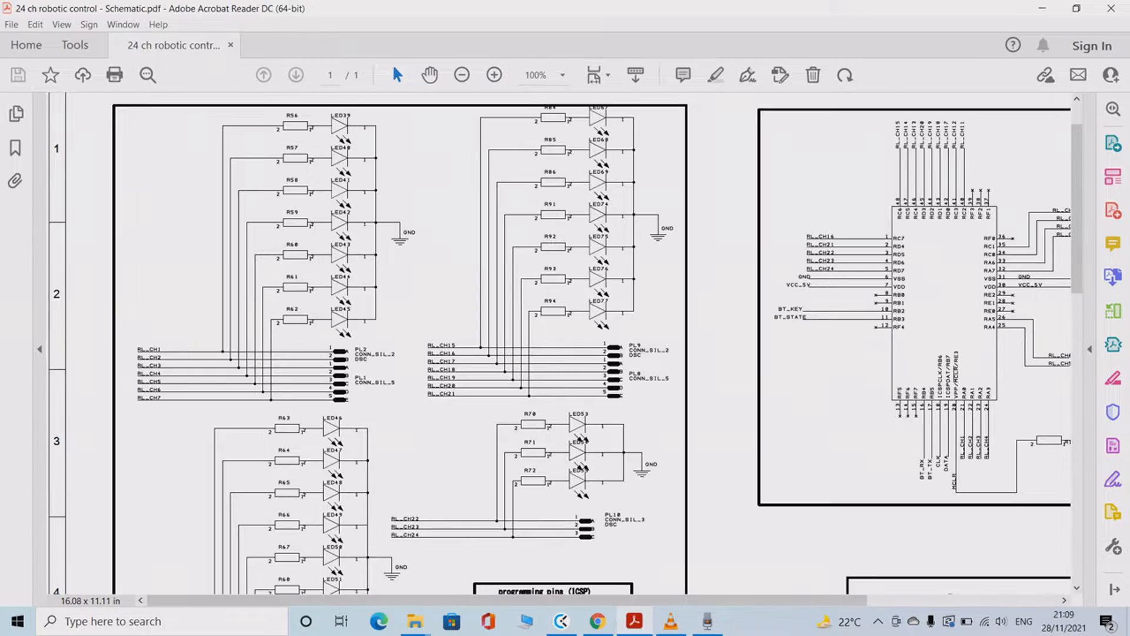
pyautogui.scroll(-3)
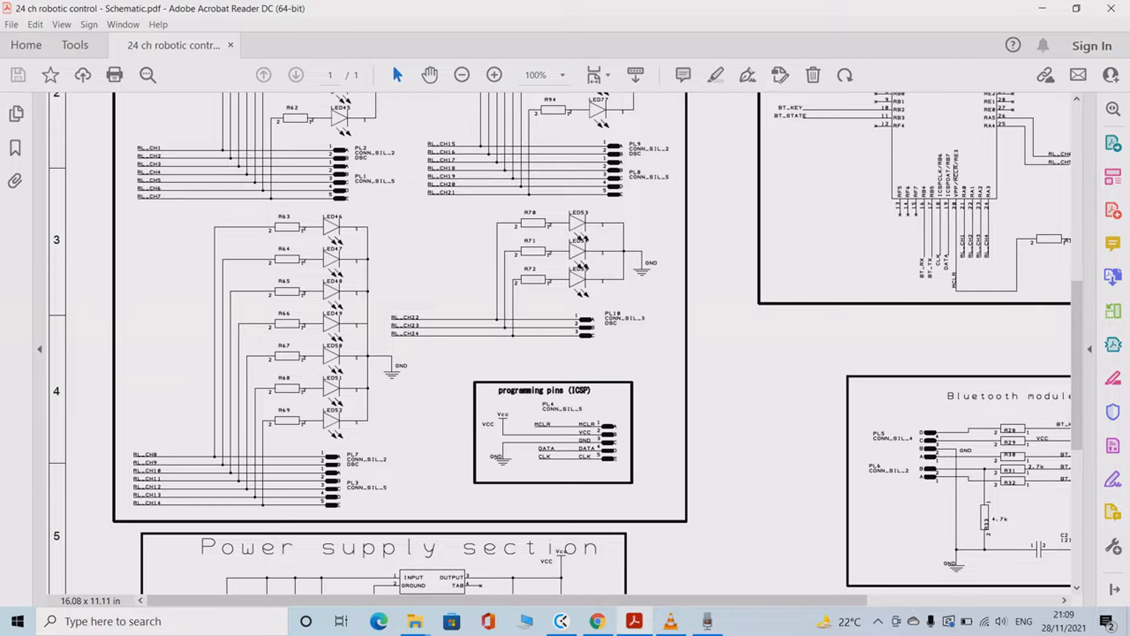
# Zoom out to 79%, scroll over the lower sections and reduce magnification again
pyautogui.click(460, 75)
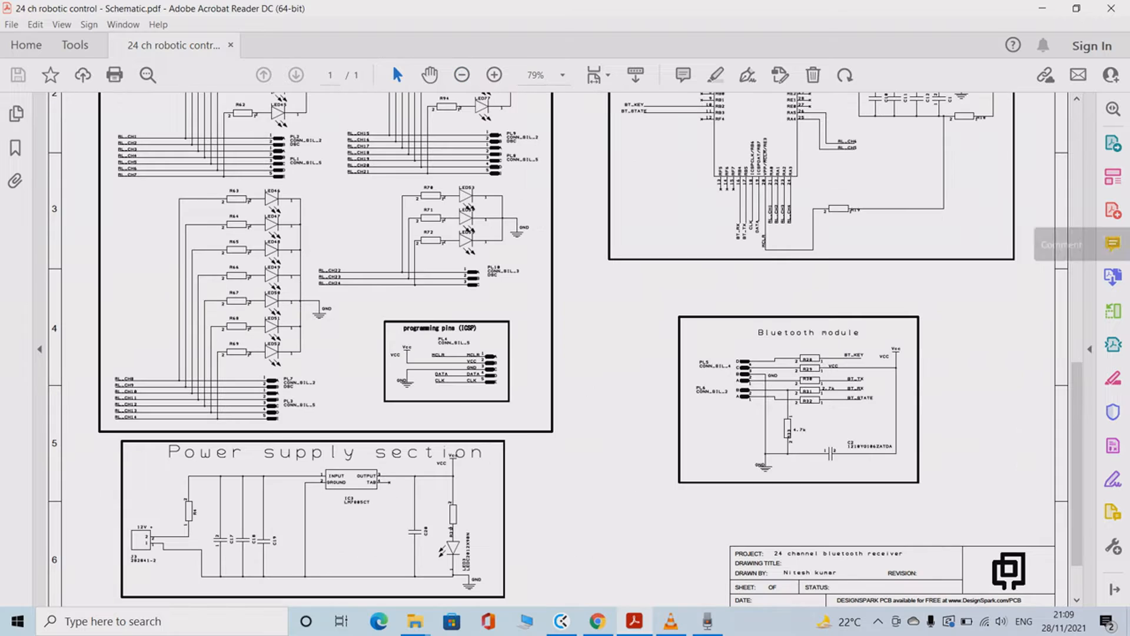
pyautogui.scroll(-3)
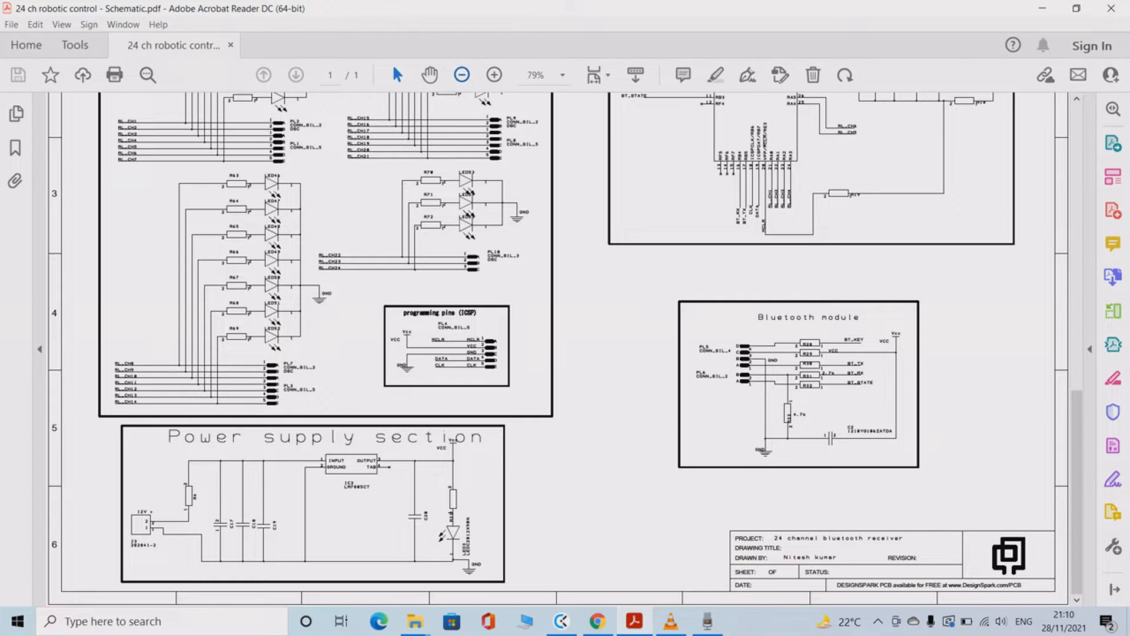
pyautogui.click(460, 74)
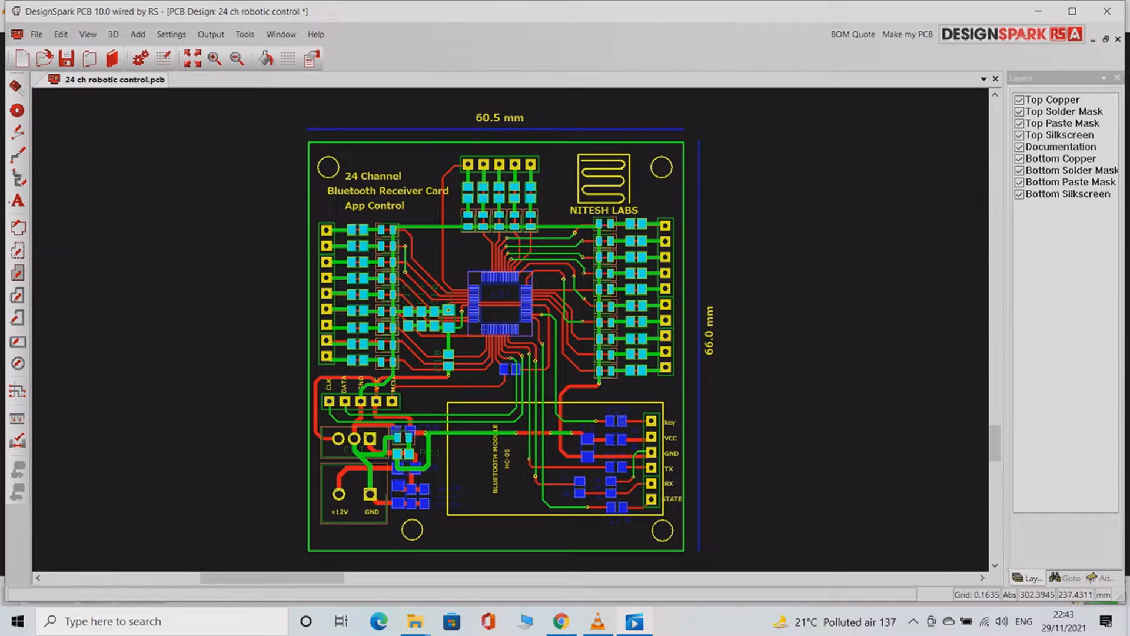
pyautogui.click(189, 59)
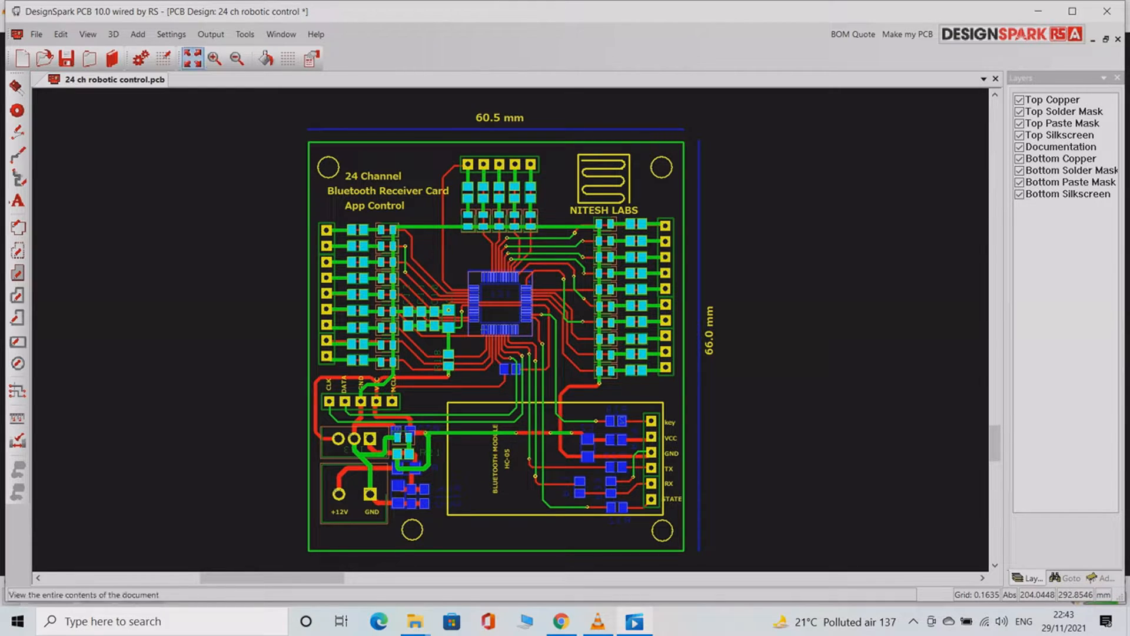
pyautogui.click(235, 57)
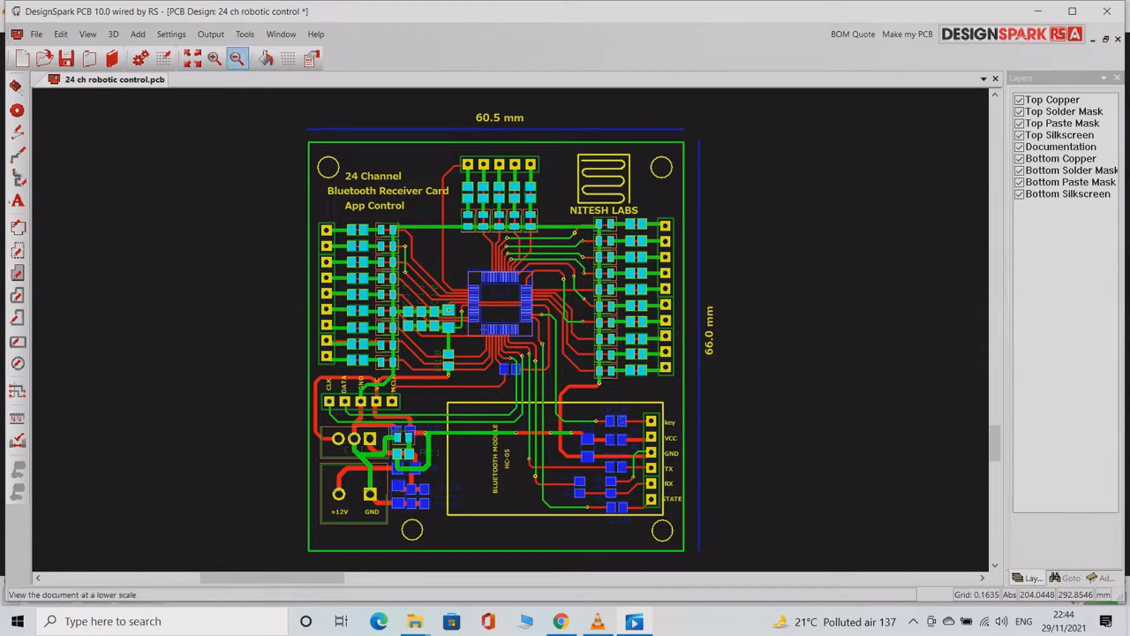
pyautogui.click(214, 58)
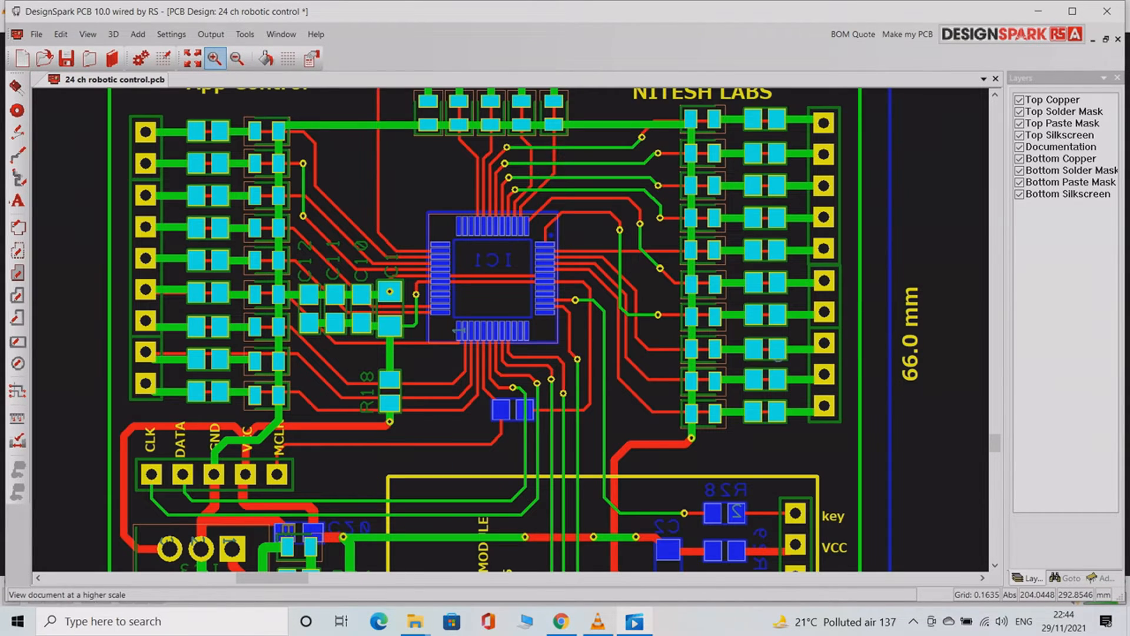
pyautogui.click(237, 57)
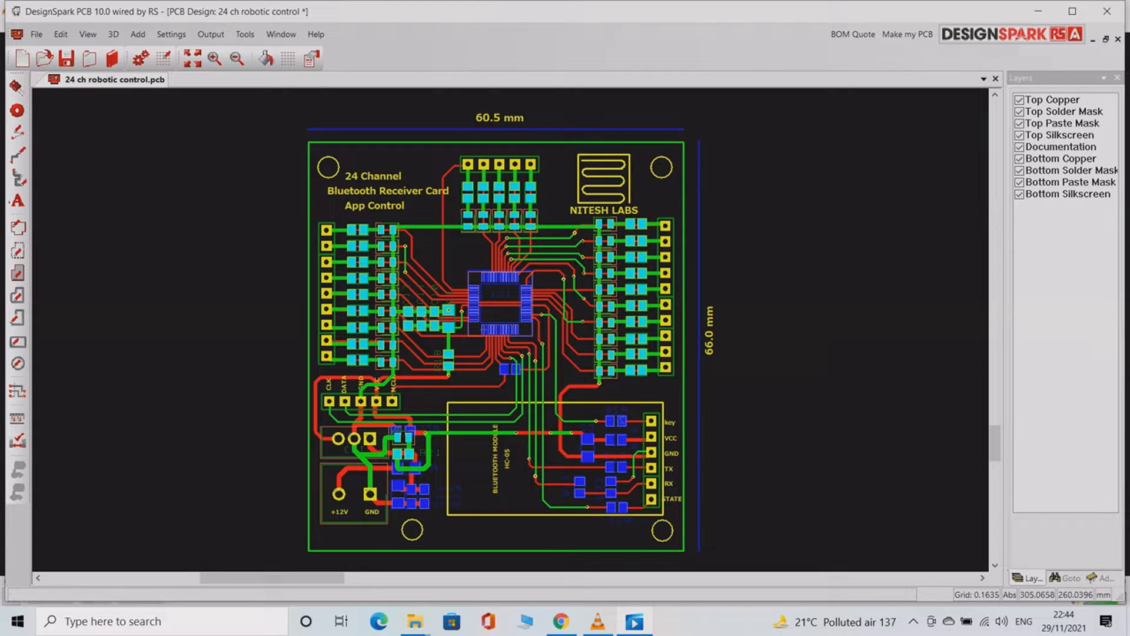
pyautogui.click(1020, 183)
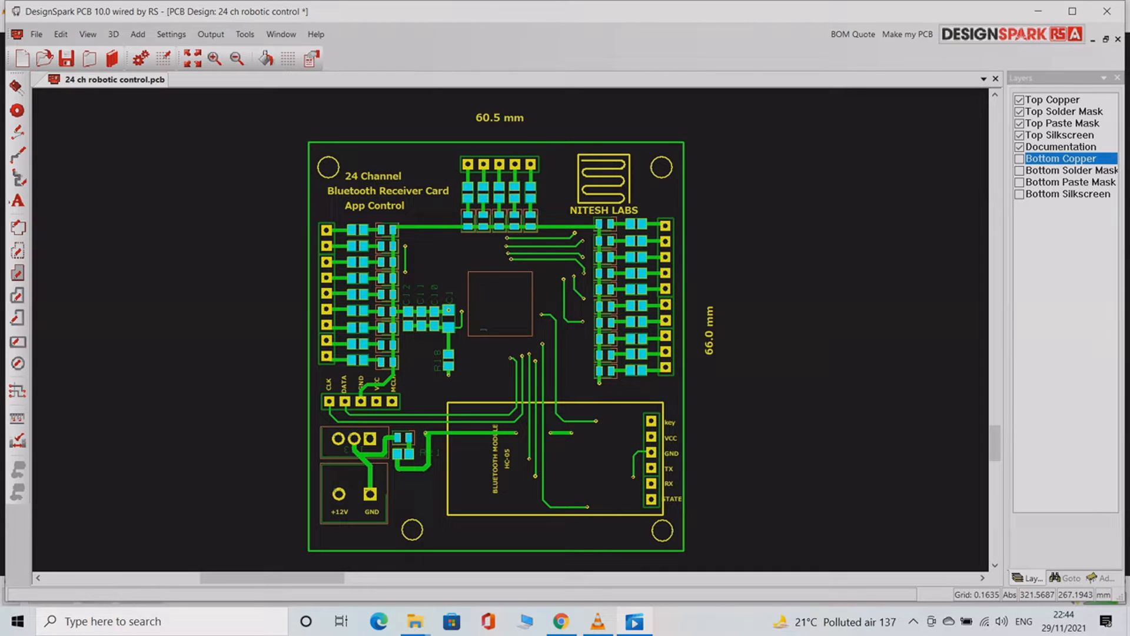
pyautogui.click(1059, 146)
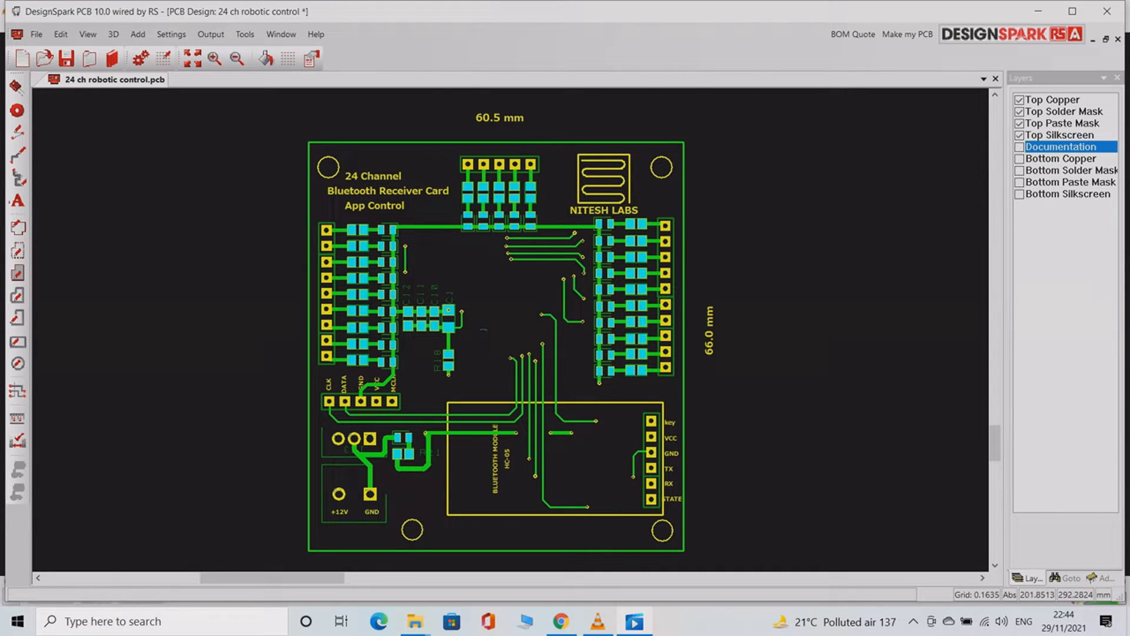
pyautogui.click(214, 58)
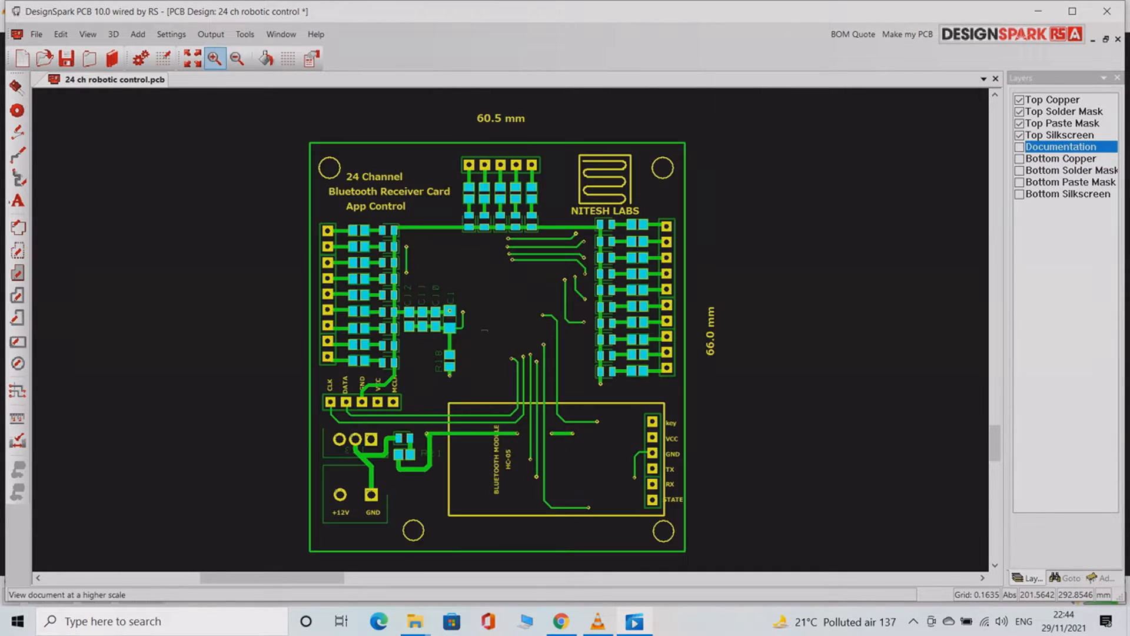
pyautogui.click(238, 58)
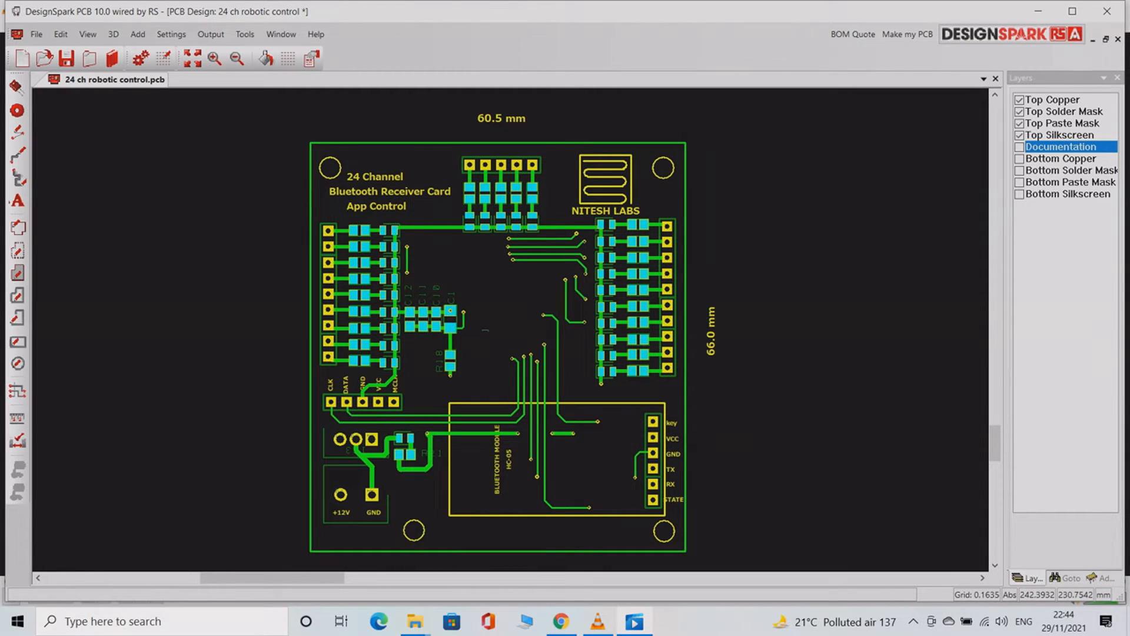
pyautogui.moveTo(384, 468)
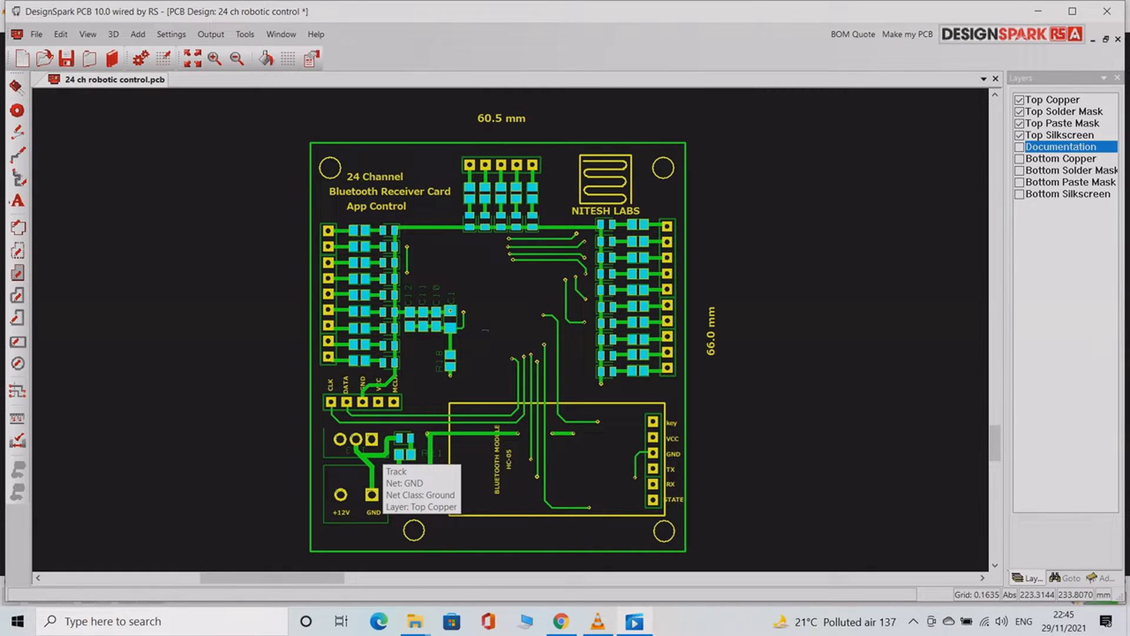
pyautogui.moveTo(403, 452)
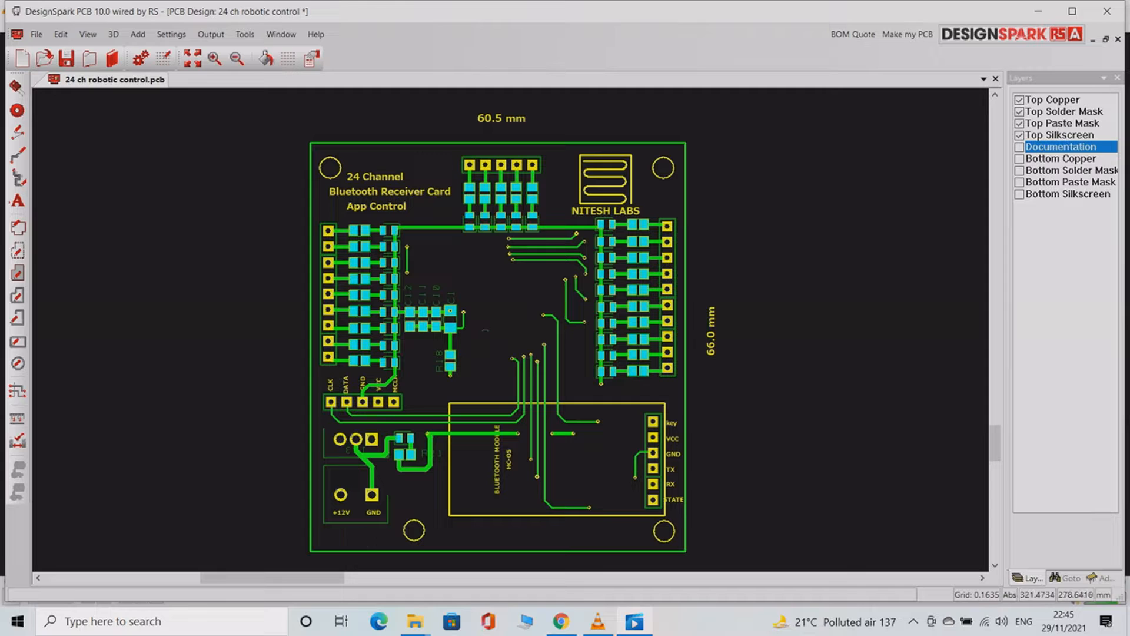
pyautogui.click(1018, 98)
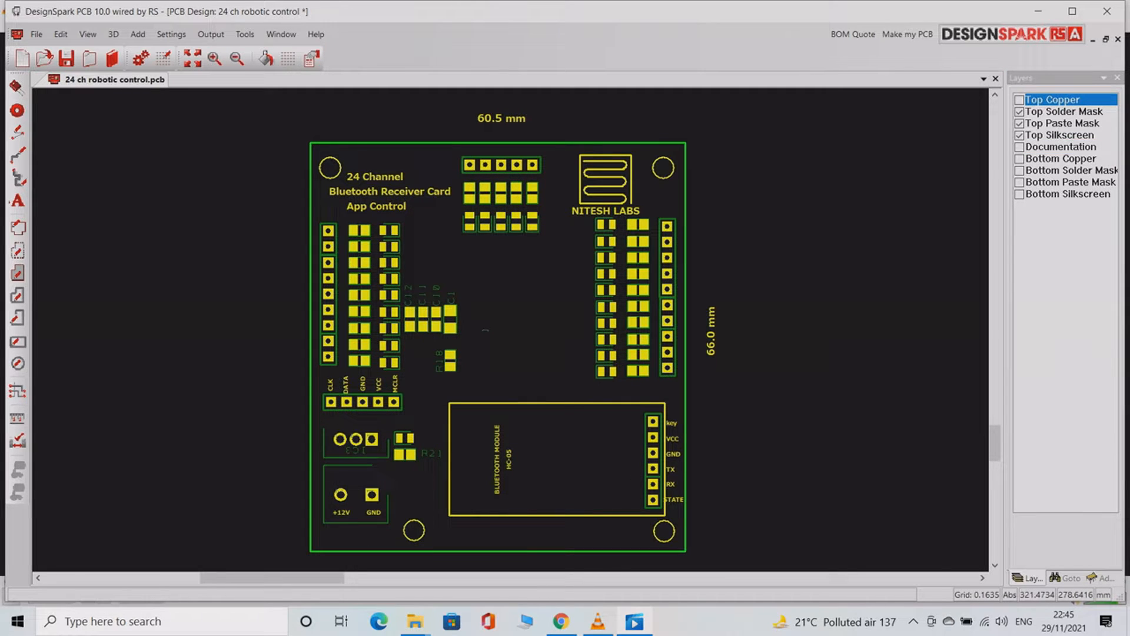
pyautogui.click(1018, 99)
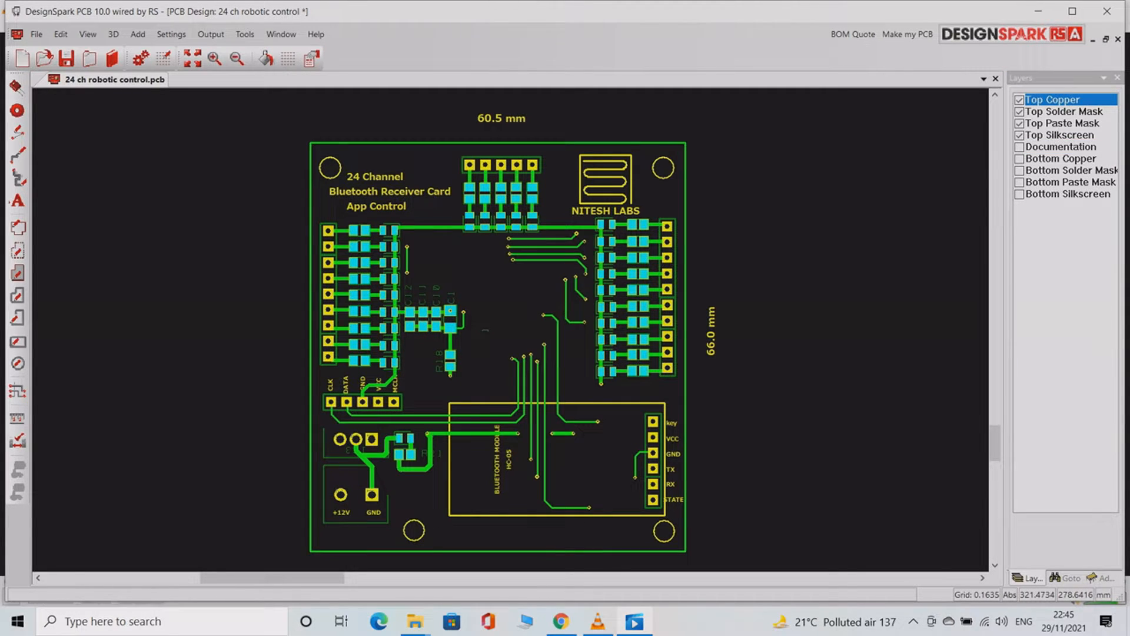
pyautogui.click(1018, 99)
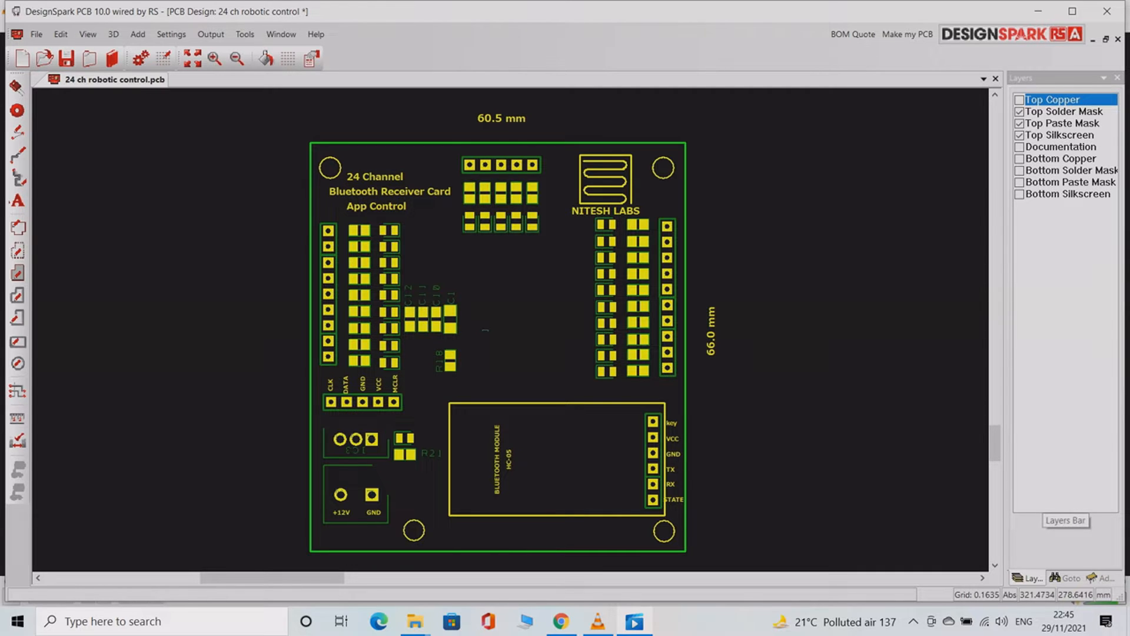
pyautogui.click(1018, 99)
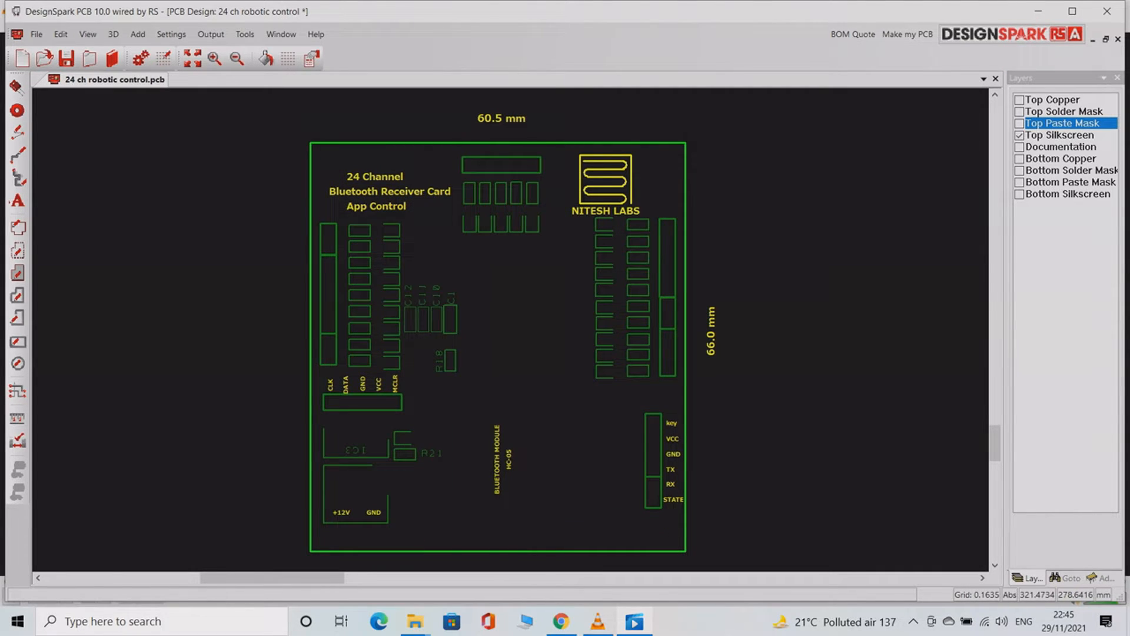
pyautogui.click(1020, 124)
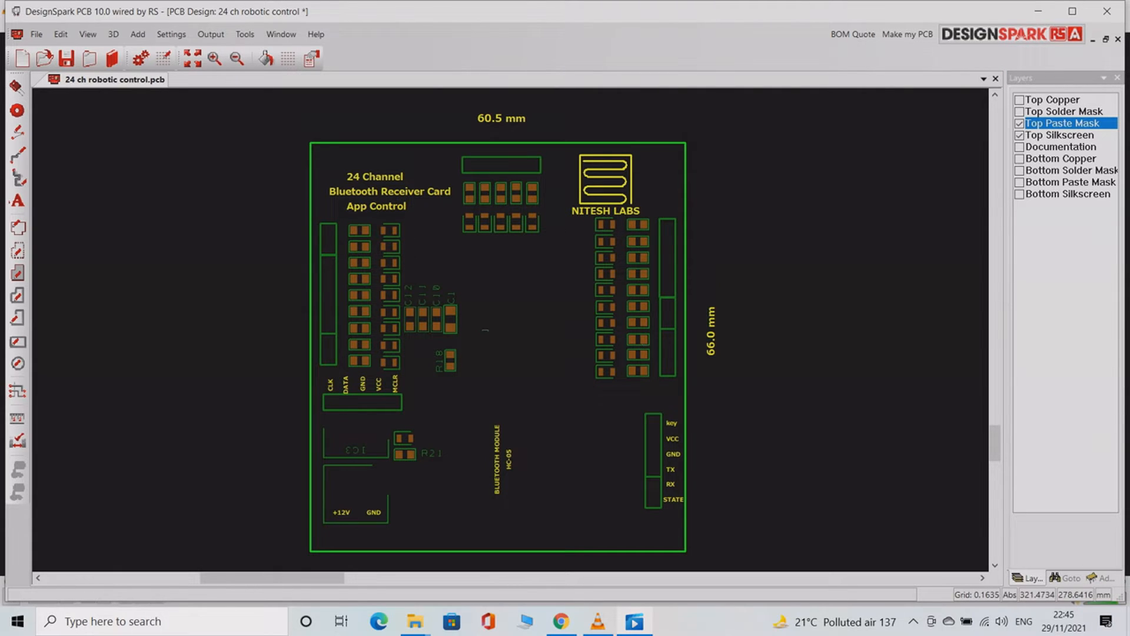
pyautogui.click(1018, 99)
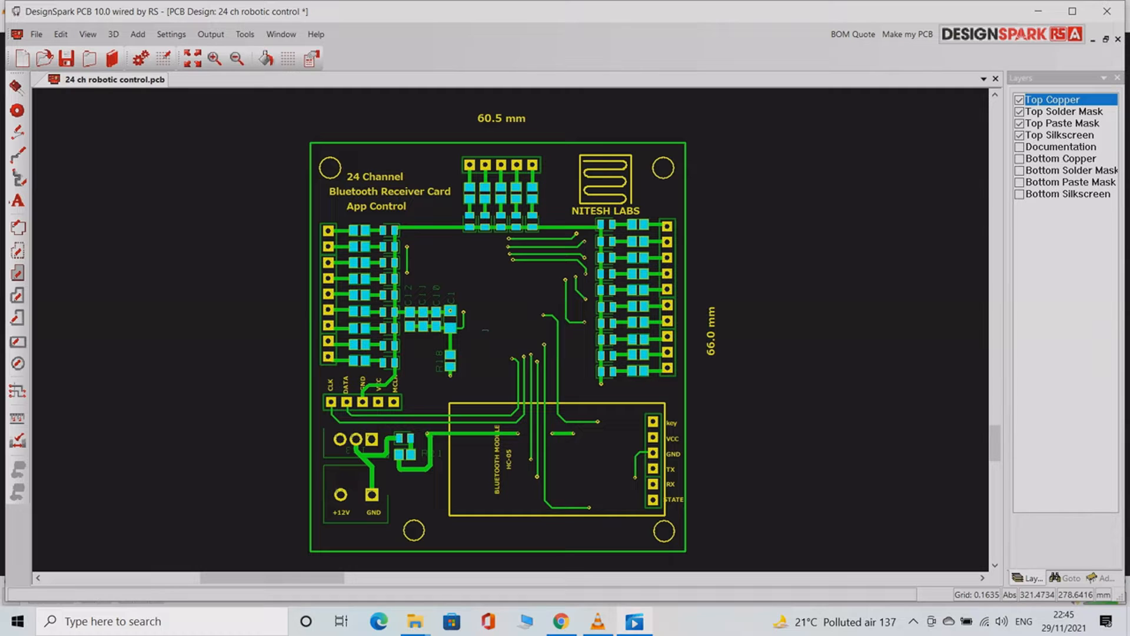
# Enable the bottom layers, hide the top copper, mask and silkscreen, and zoom out to the whole board
pyautogui.click(1018, 170)
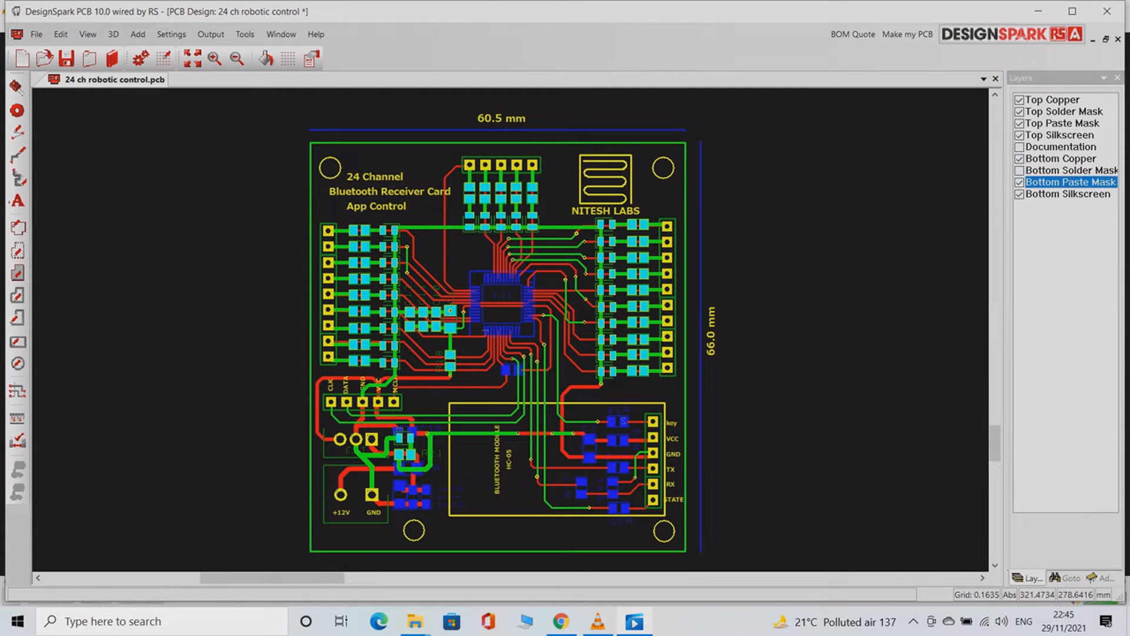
pyautogui.click(1060, 111)
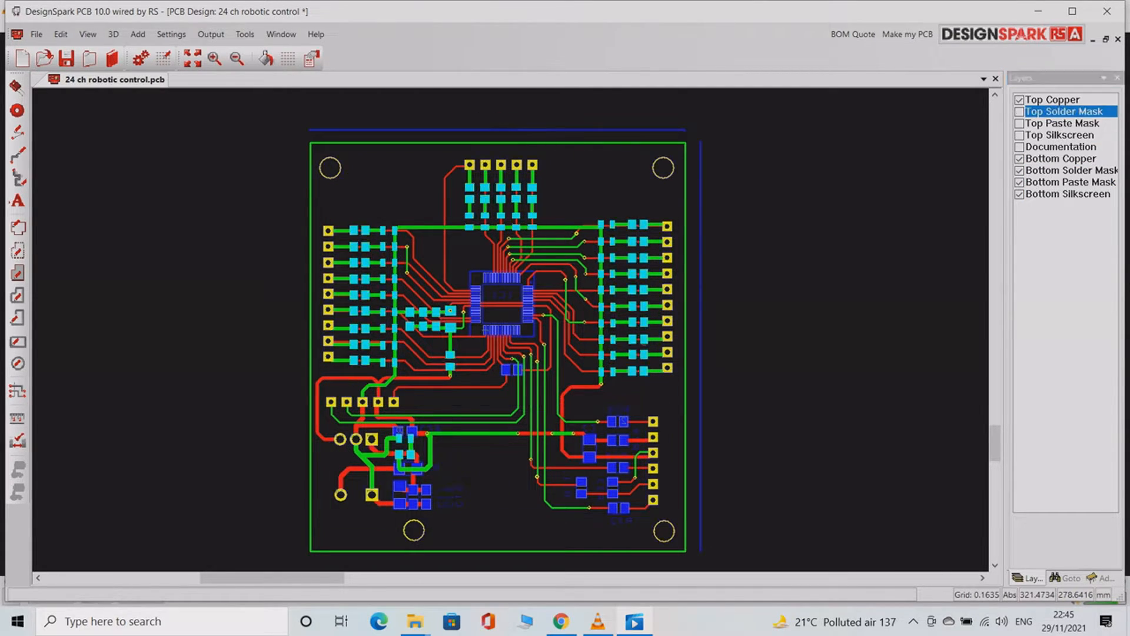
pyautogui.click(1021, 111)
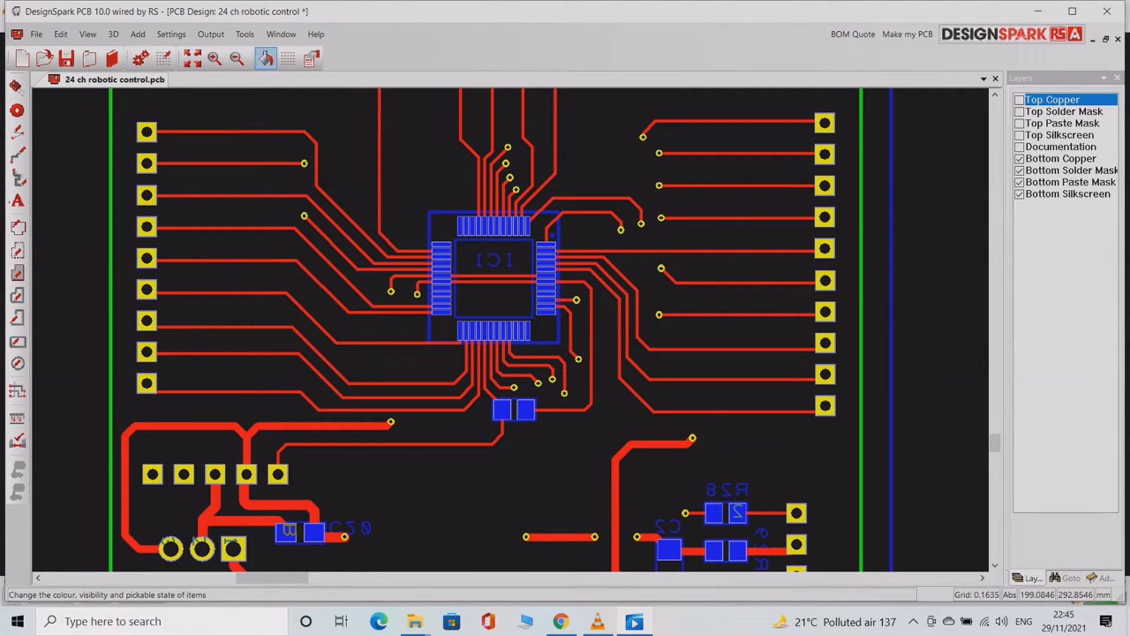
pyautogui.click(235, 56)
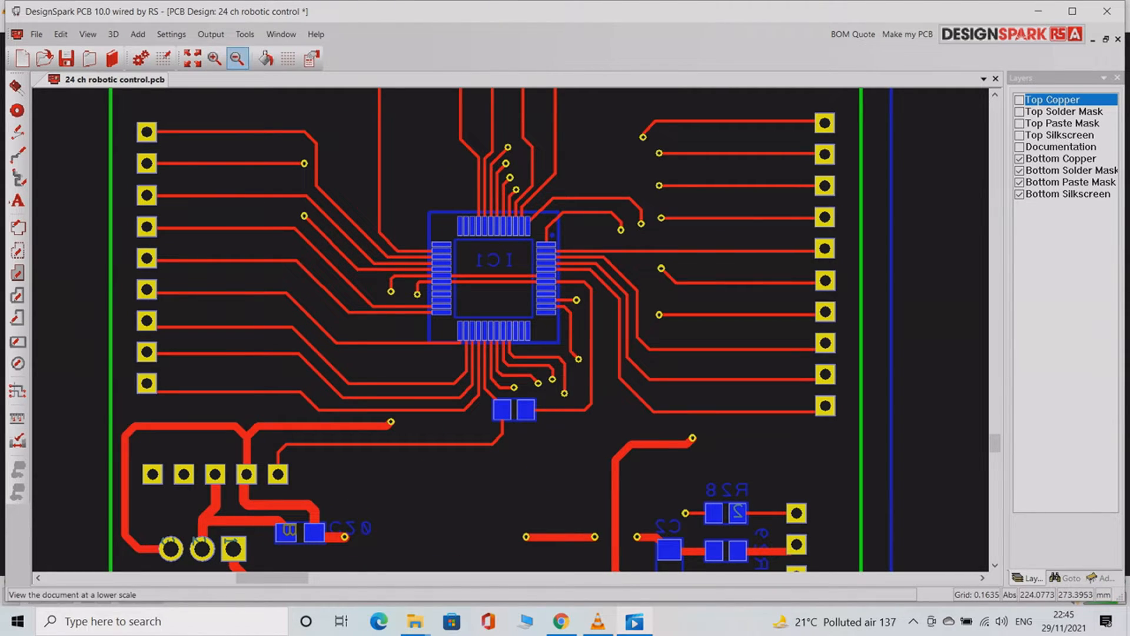
pyautogui.click(238, 58)
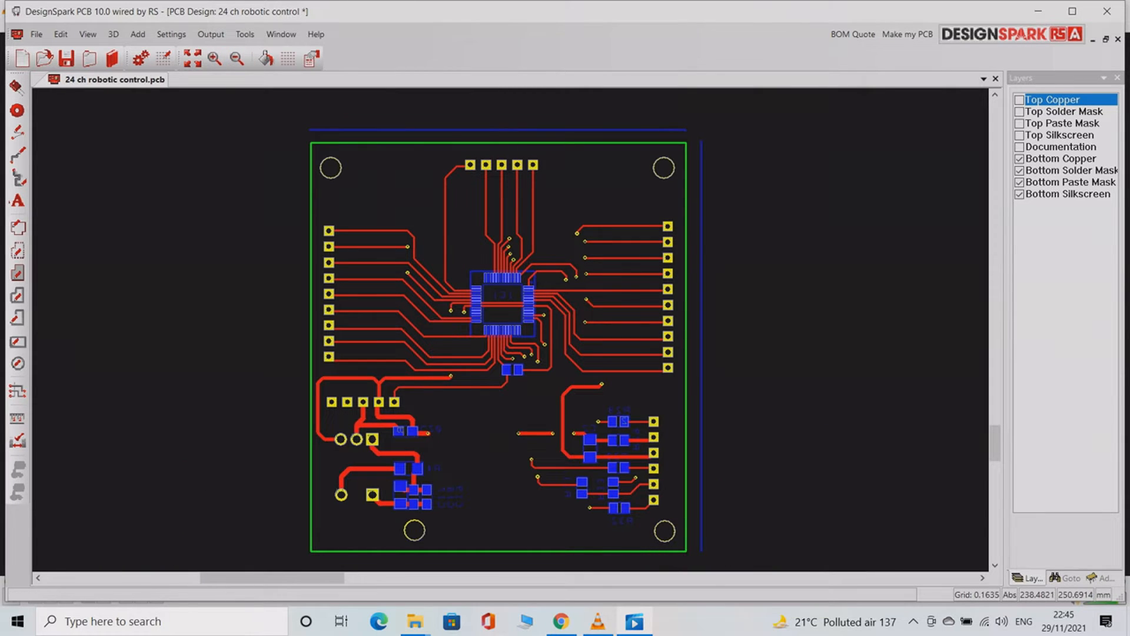
pyautogui.moveTo(659, 537)
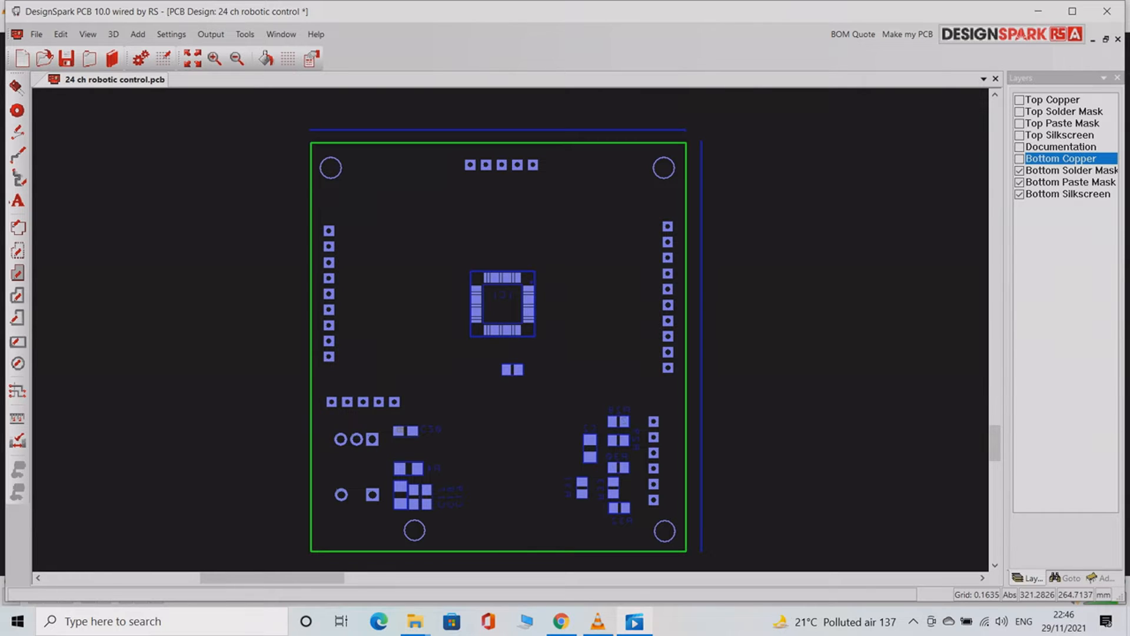
pyautogui.click(1017, 158)
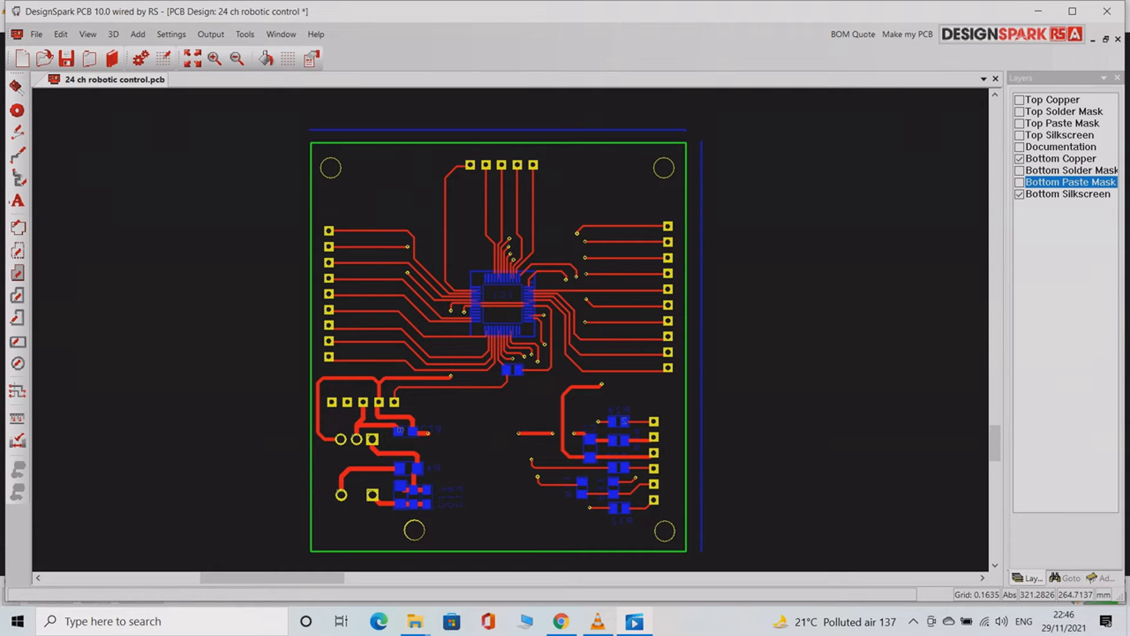
pyautogui.click(1018, 158)
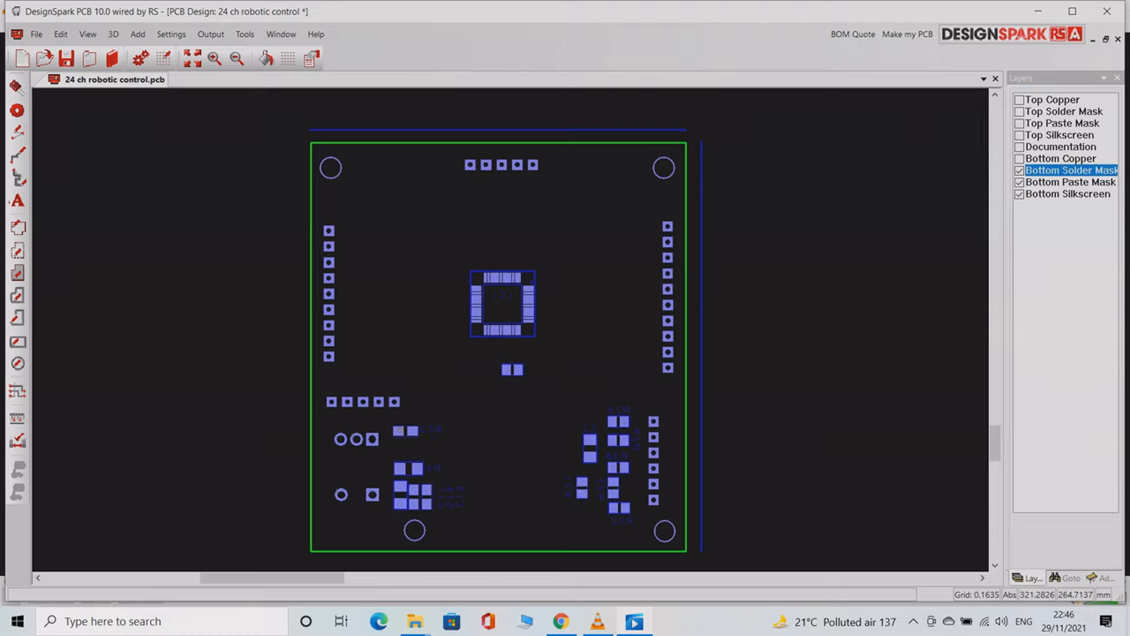
pyautogui.click(1020, 157)
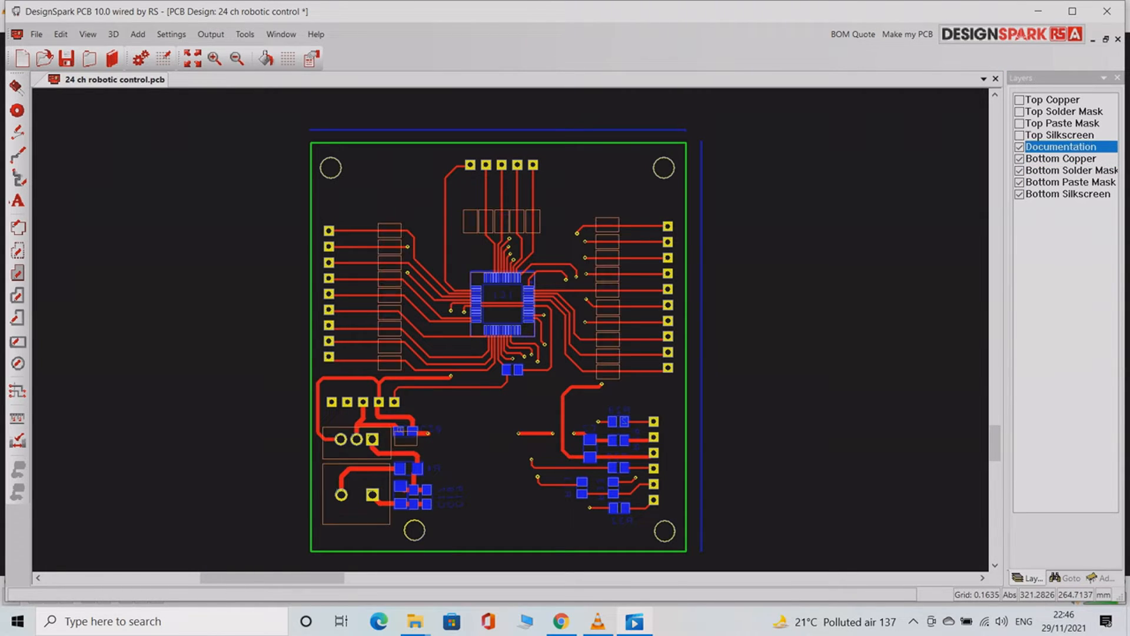
pyautogui.click(1068, 170)
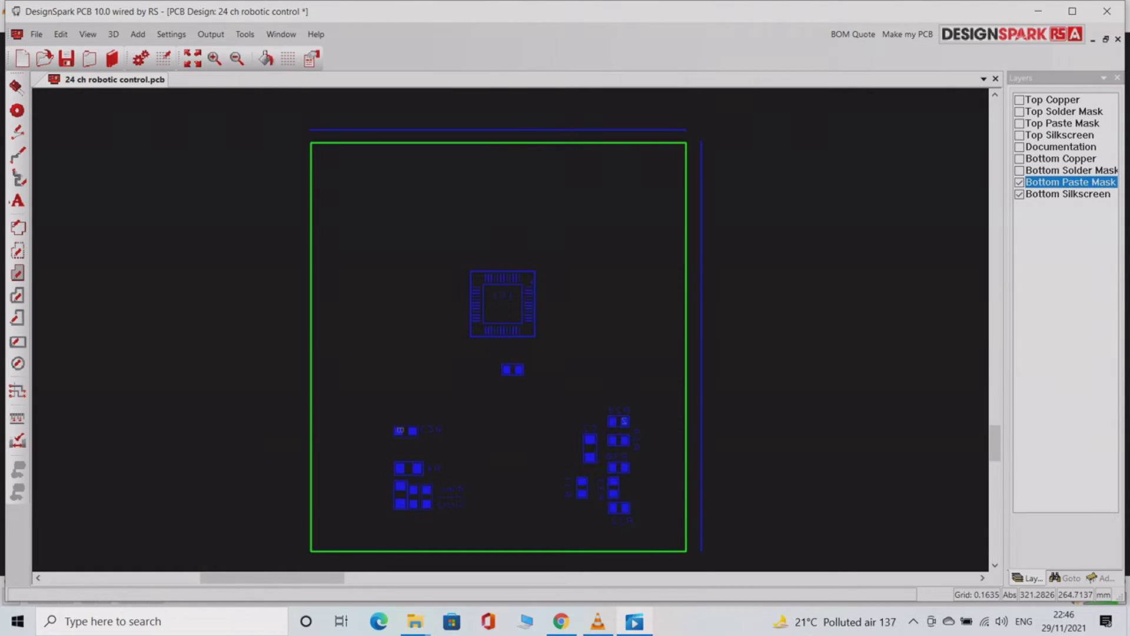
pyautogui.click(1021, 158)
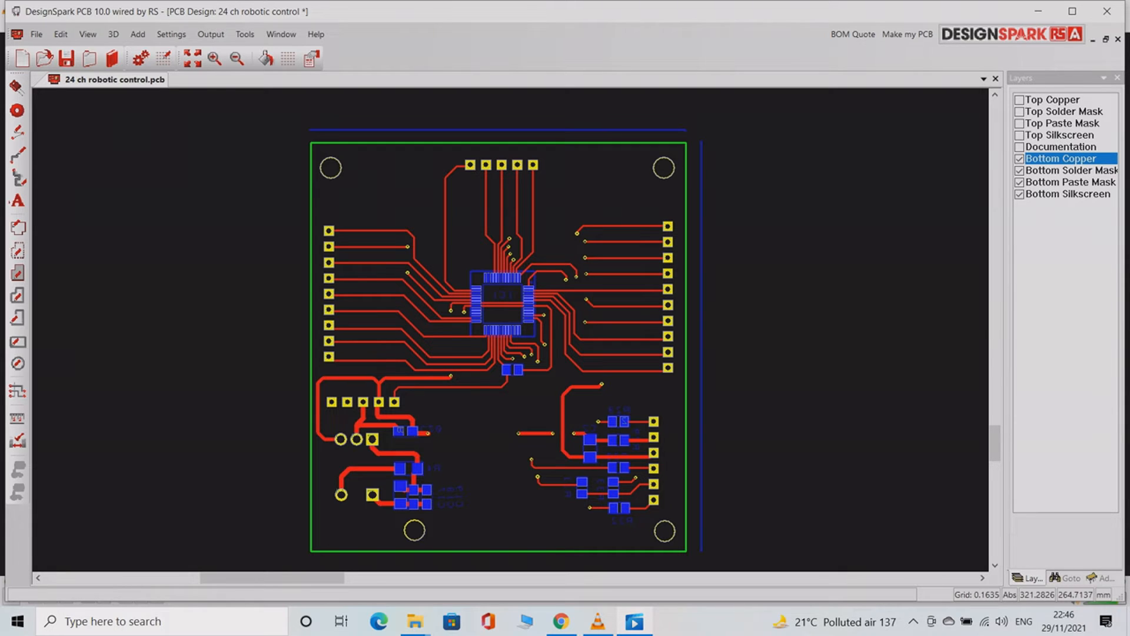
# Turn on the Documentation, Top Silkscreen and remaining top layers so all layers show
pyautogui.click(1062, 146)
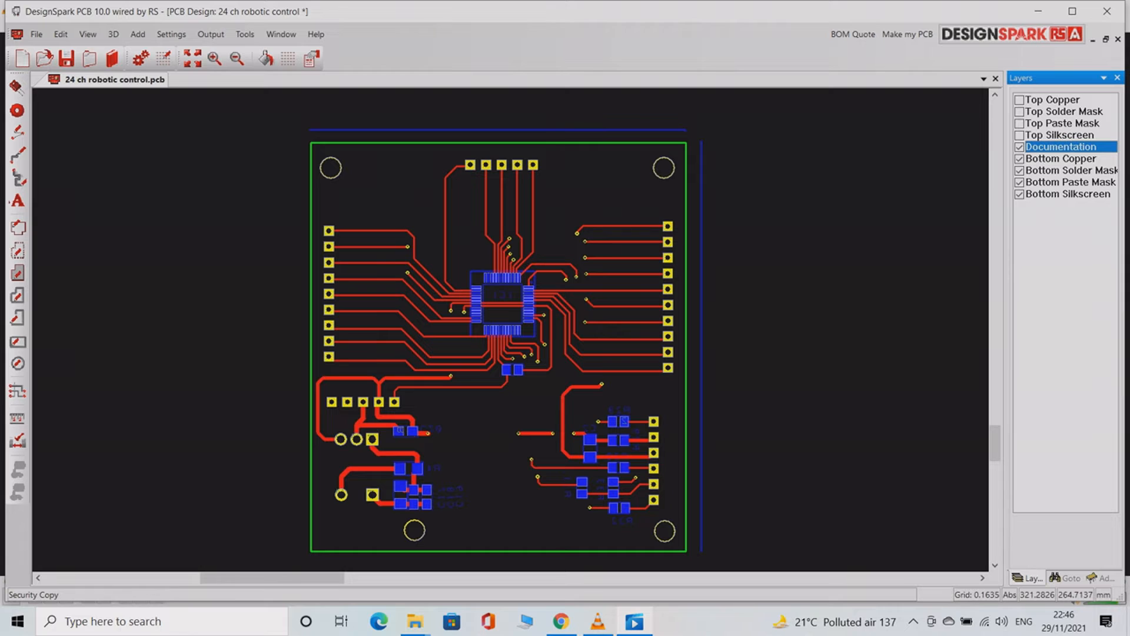
pyautogui.click(1062, 134)
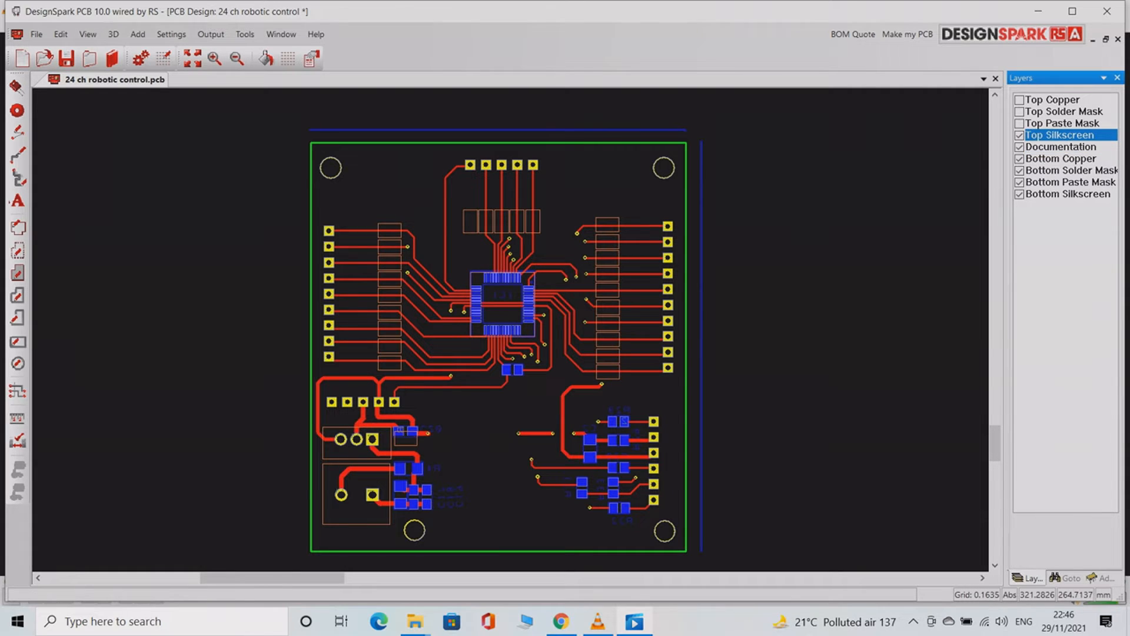
pyautogui.click(1019, 99)
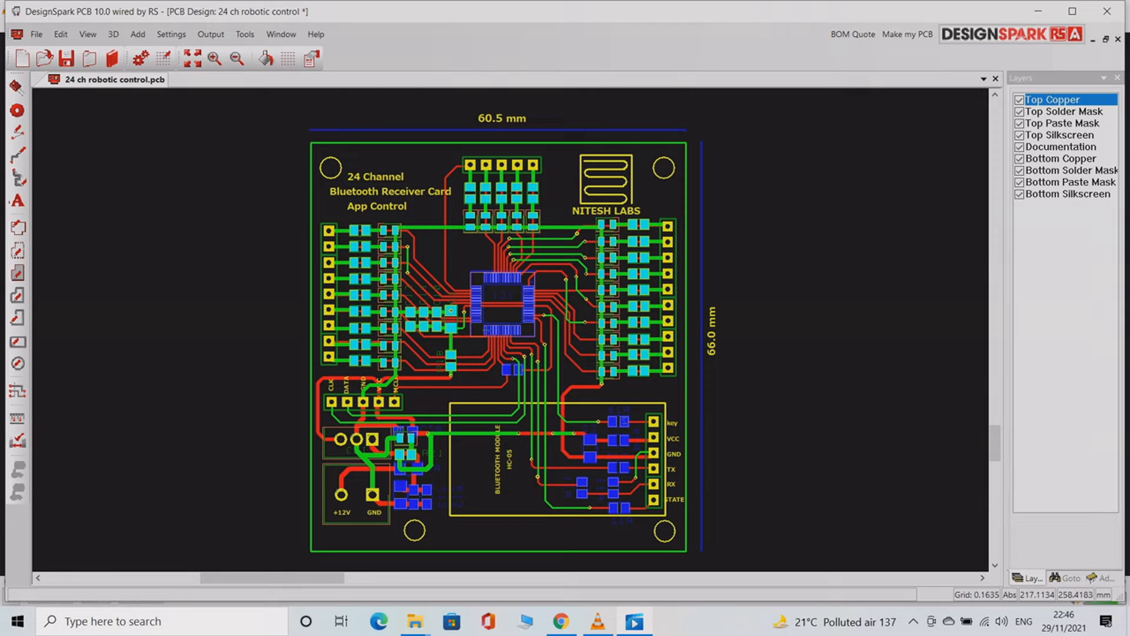
# Open the routed board in a new 3D view tab from the 3D menu
pyautogui.click(113, 34)
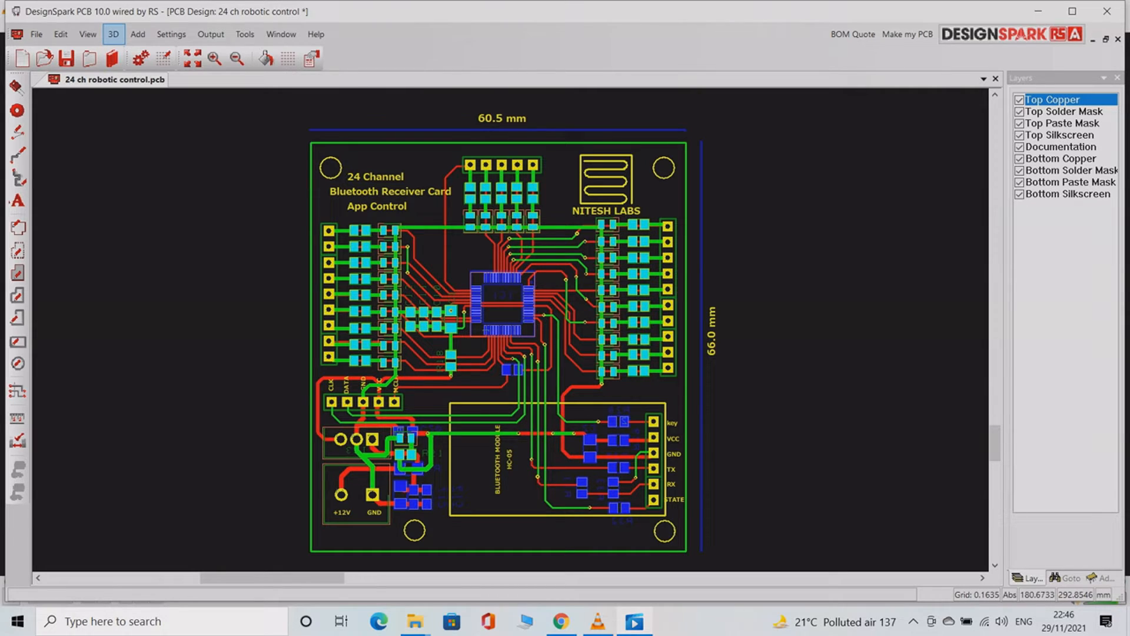
pyautogui.click(113, 34)
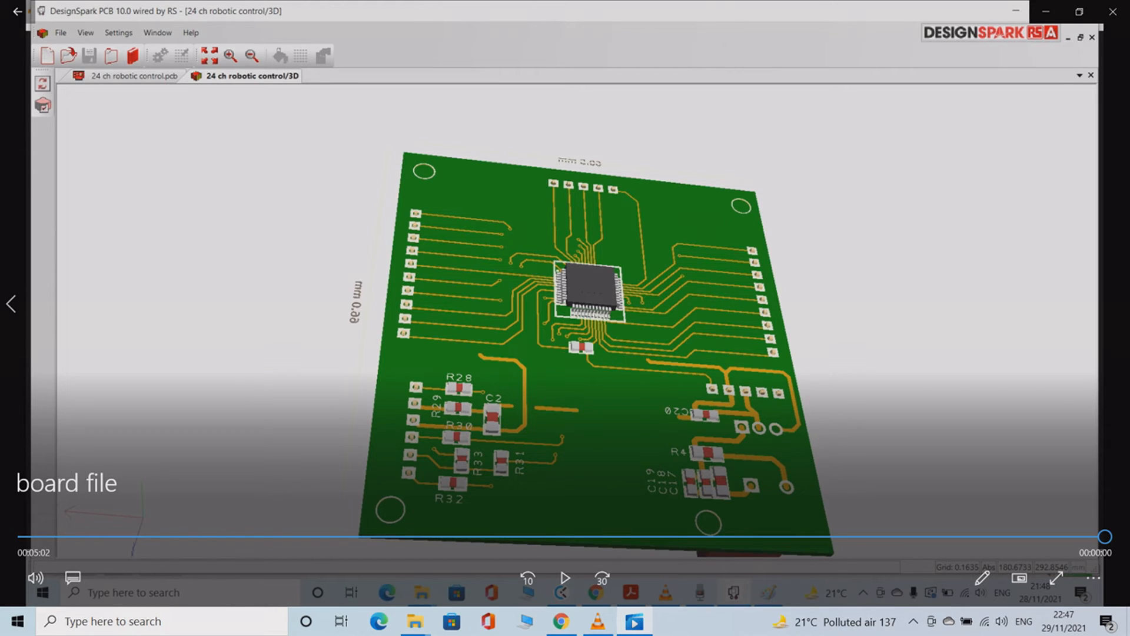
pyautogui.moveTo(1058, 577)
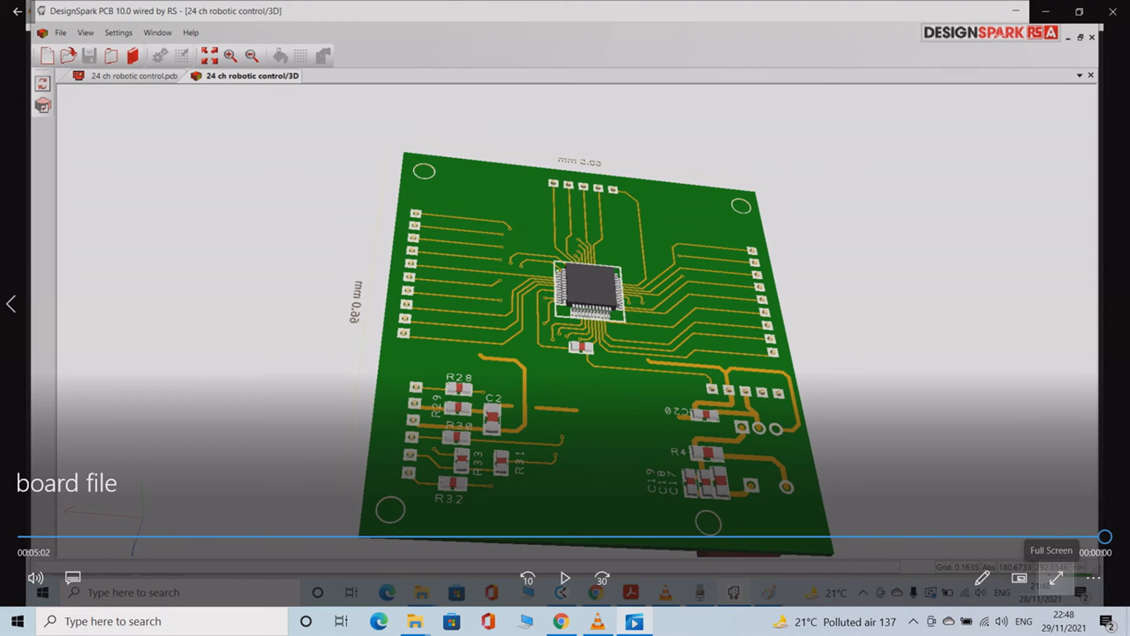